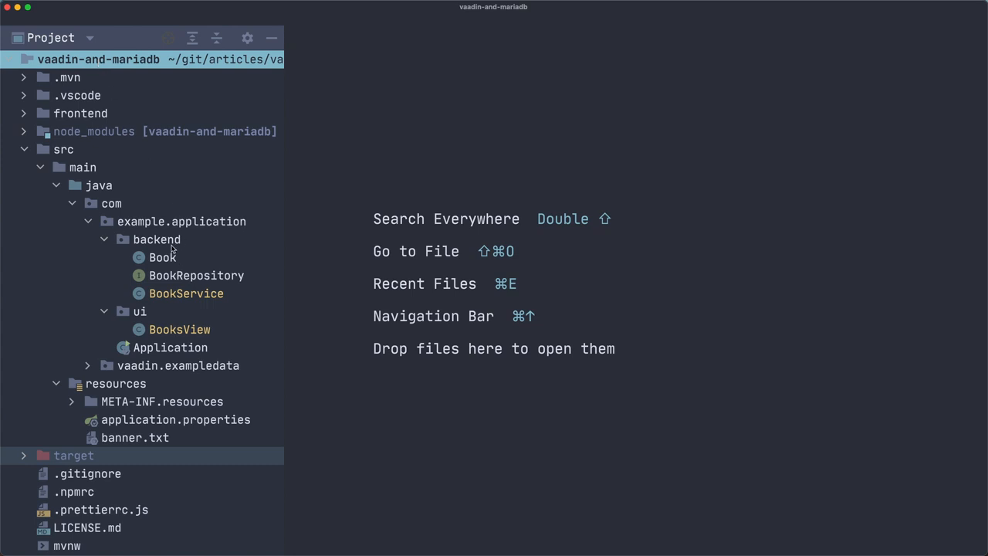
mouse_move(152, 282)
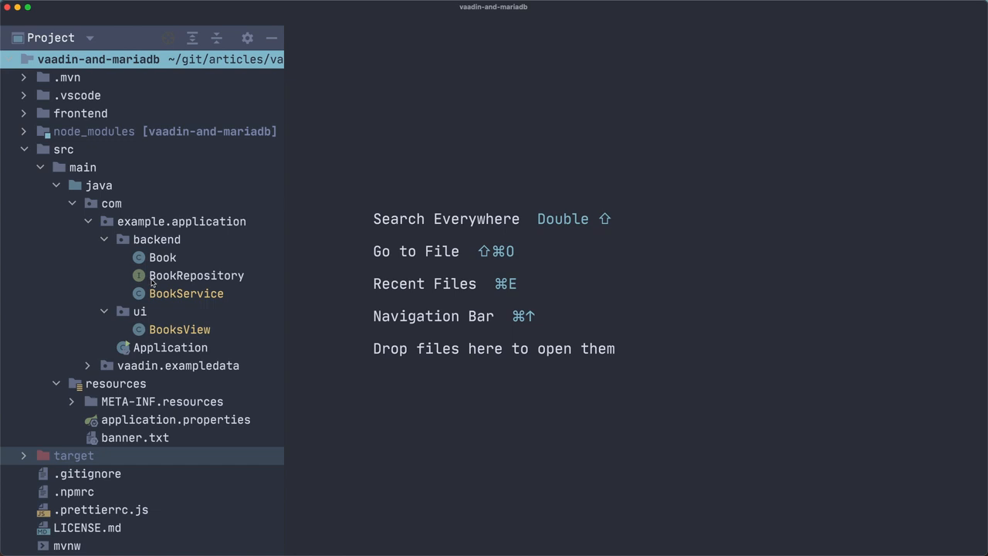
- Open BooksView and begin declaring var filter = new DatePicker
click(163, 257)
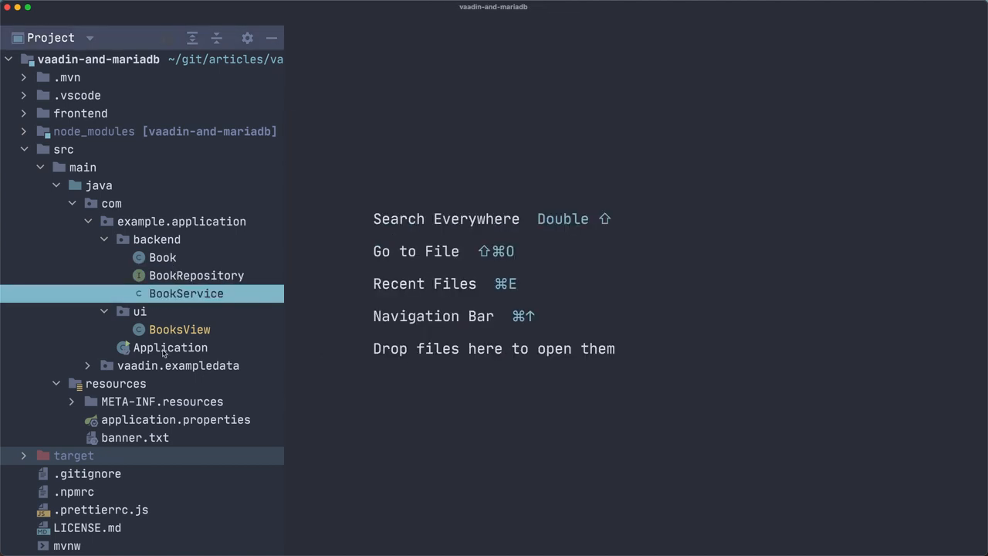
double_click(179, 329)
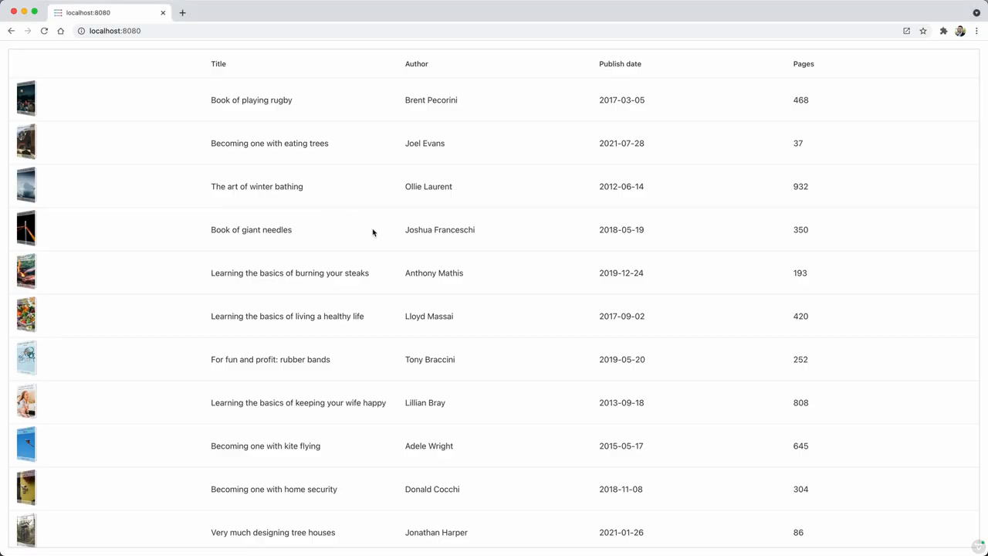
mouse_move(458, 192)
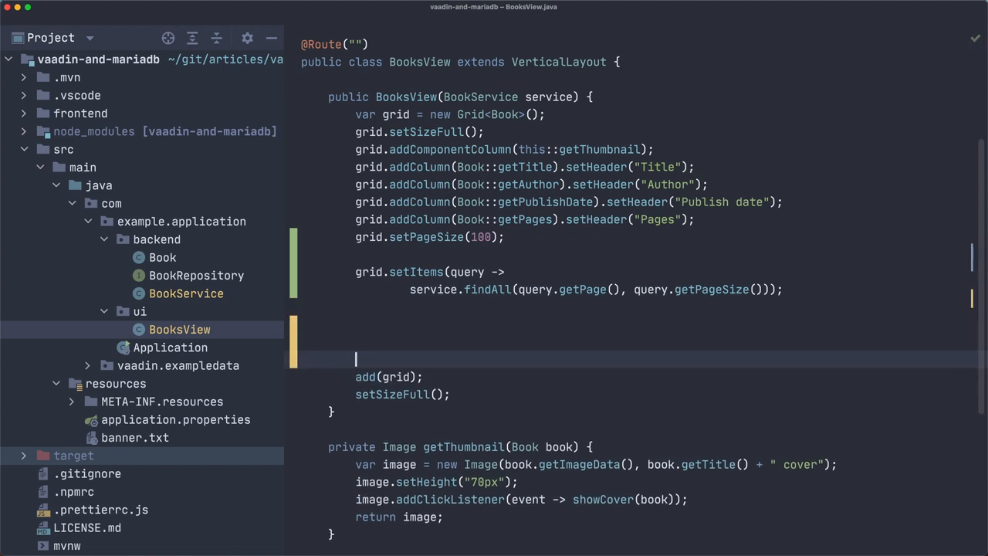
text(var)
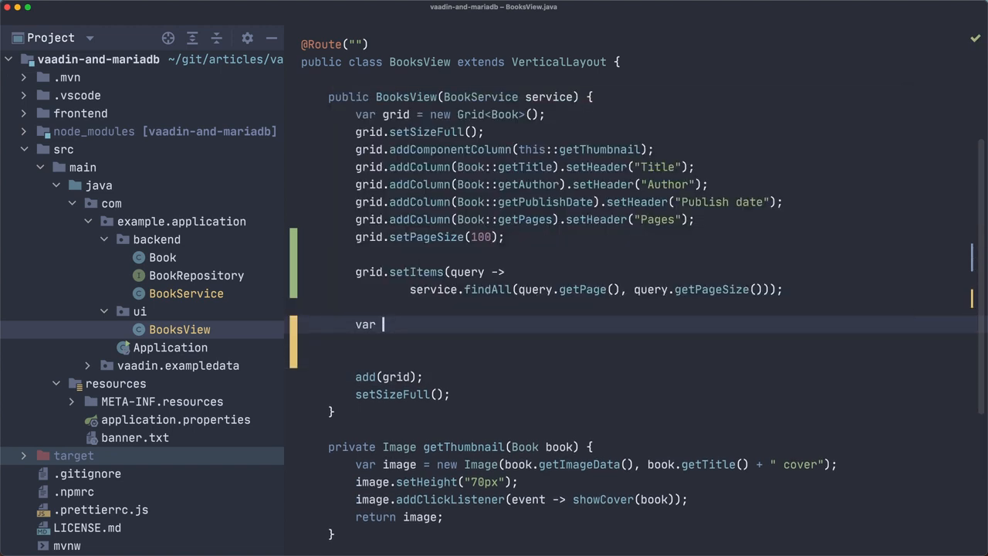
text(datep)
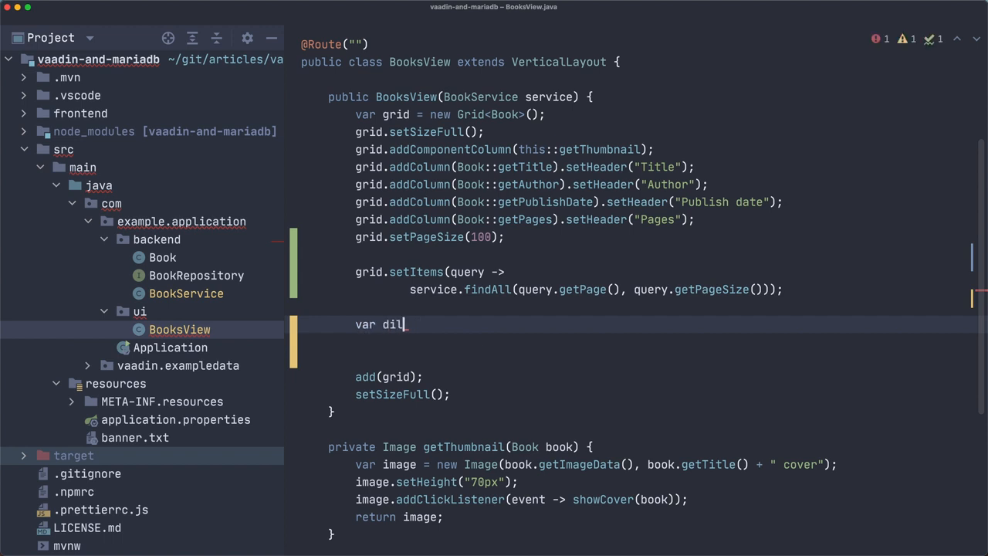
text(filter)
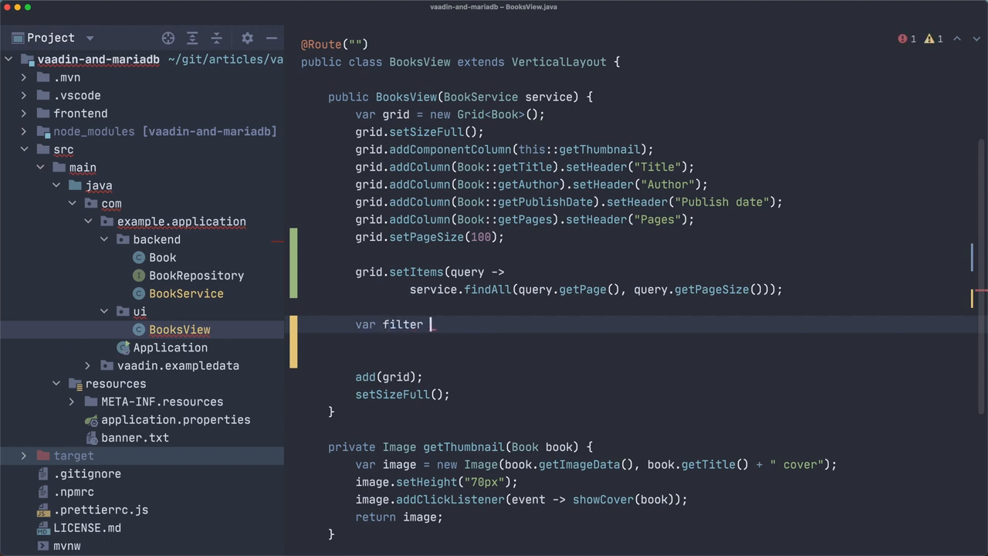
text(= new DatePicker(")
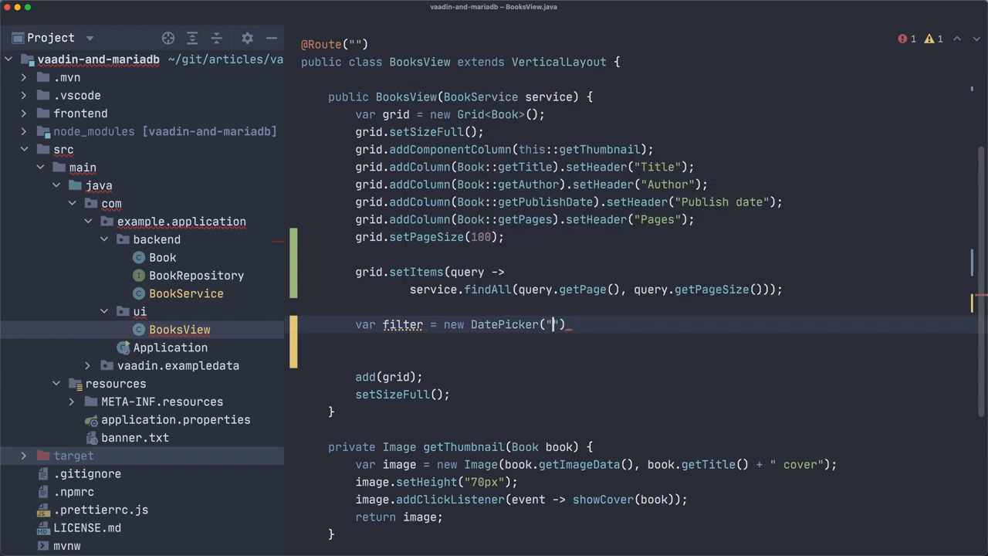
- Label the picker 'Filter by publish date' and change add(grid) to add(filter, grid)
text(F)
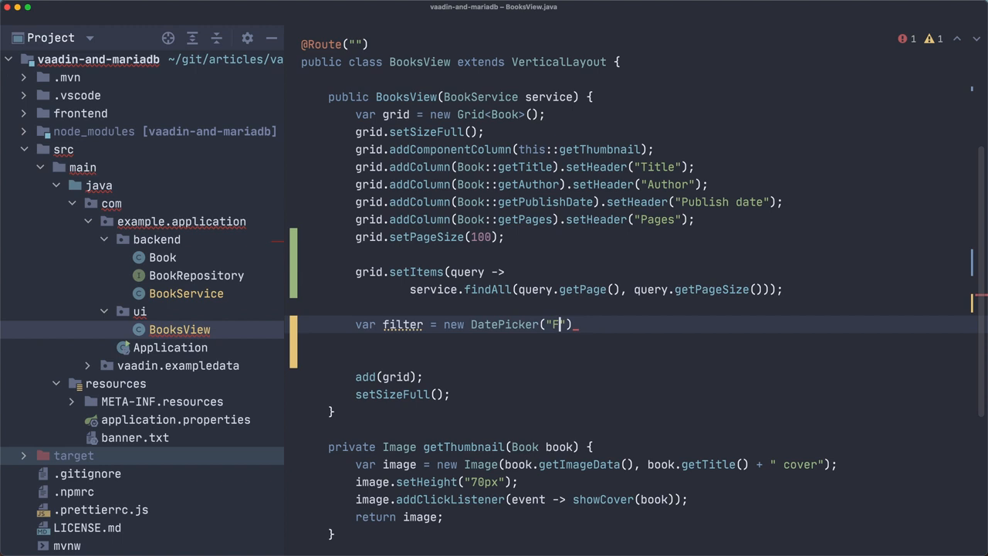
text(ilter by)
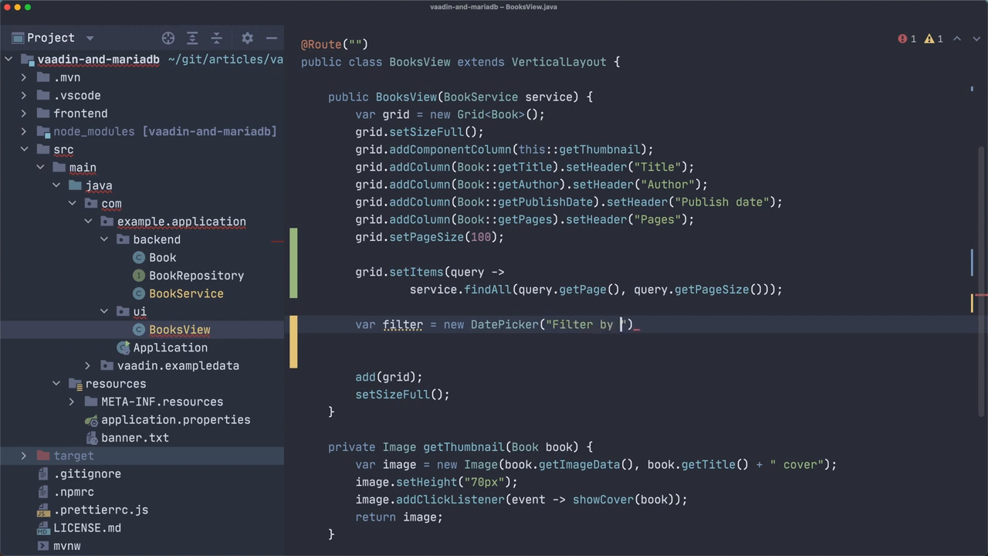
text(publish date.)
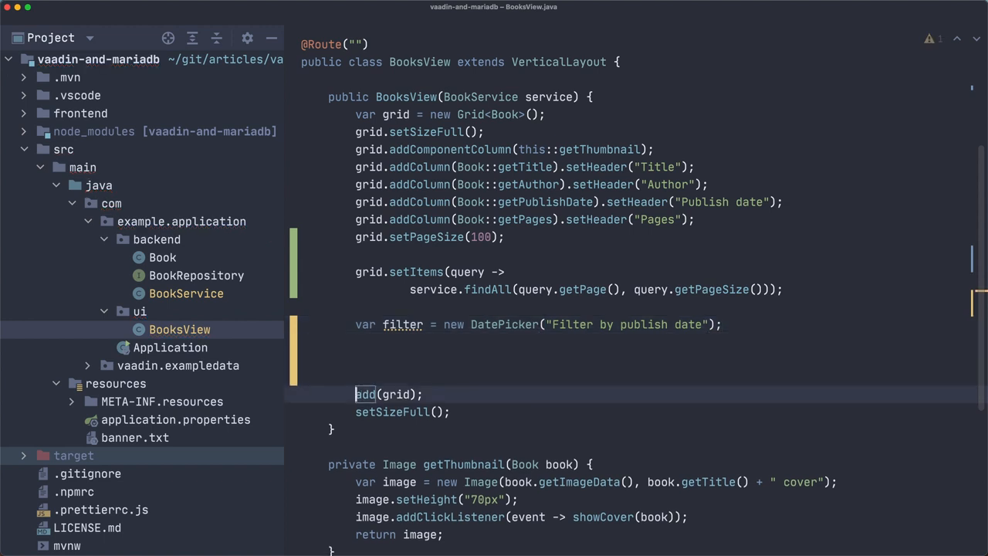
text(filter,)
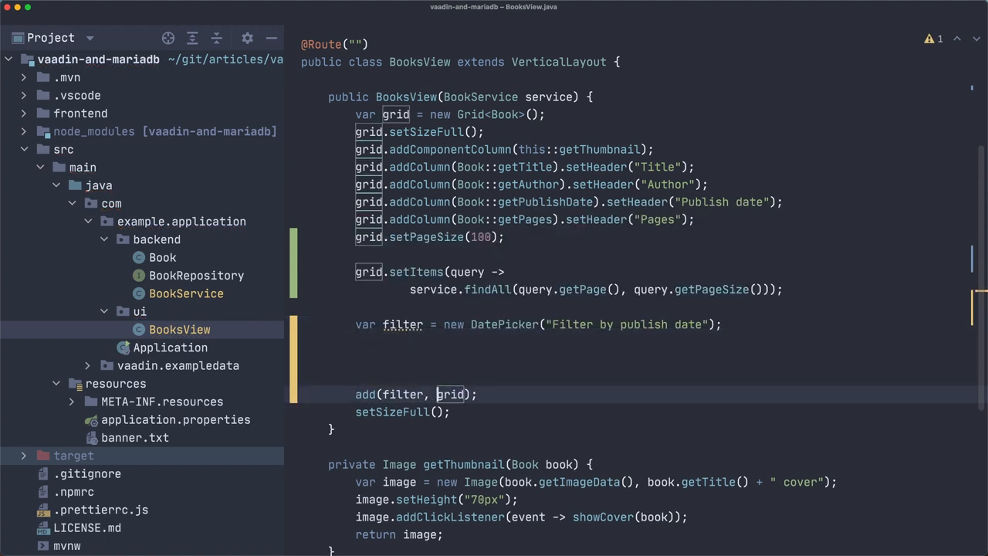
text(filter.add)
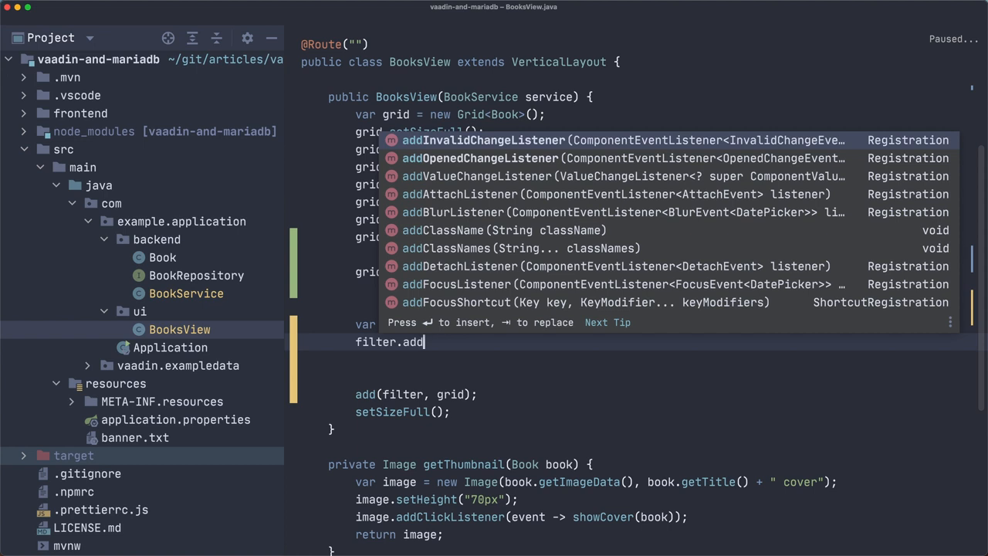
- Choose addValueChangeListener from code completion on the filter
text(valu)
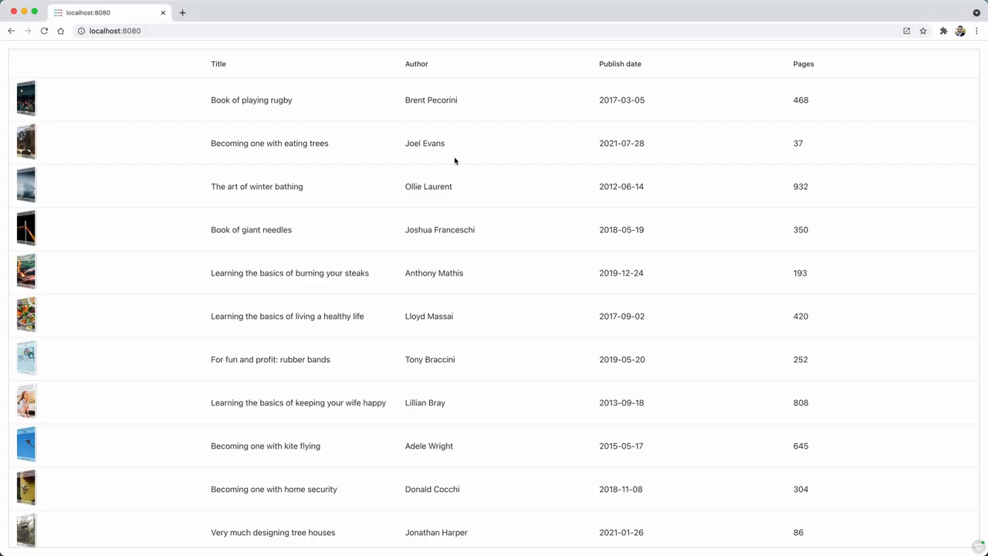
mouse_move(357, 275)
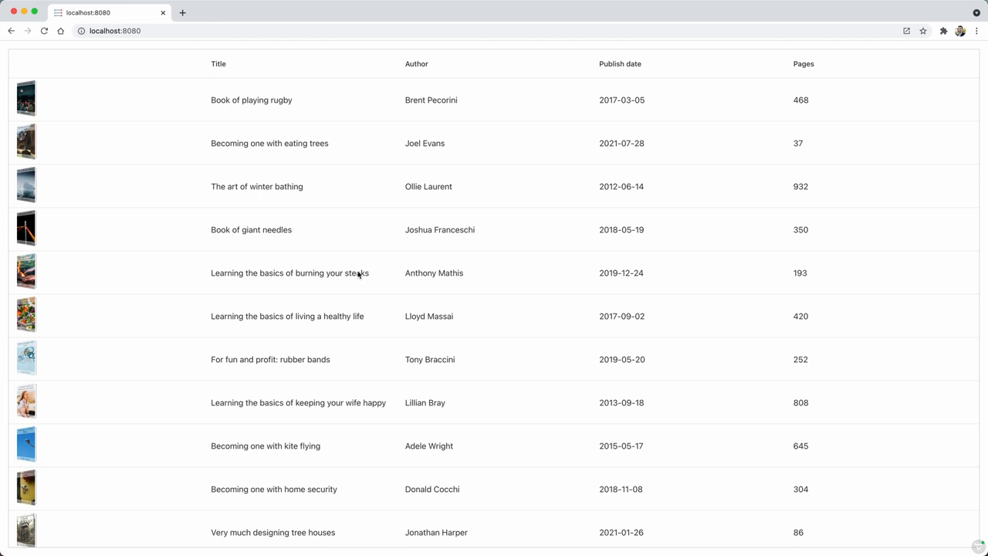
mouse_move(281, 185)
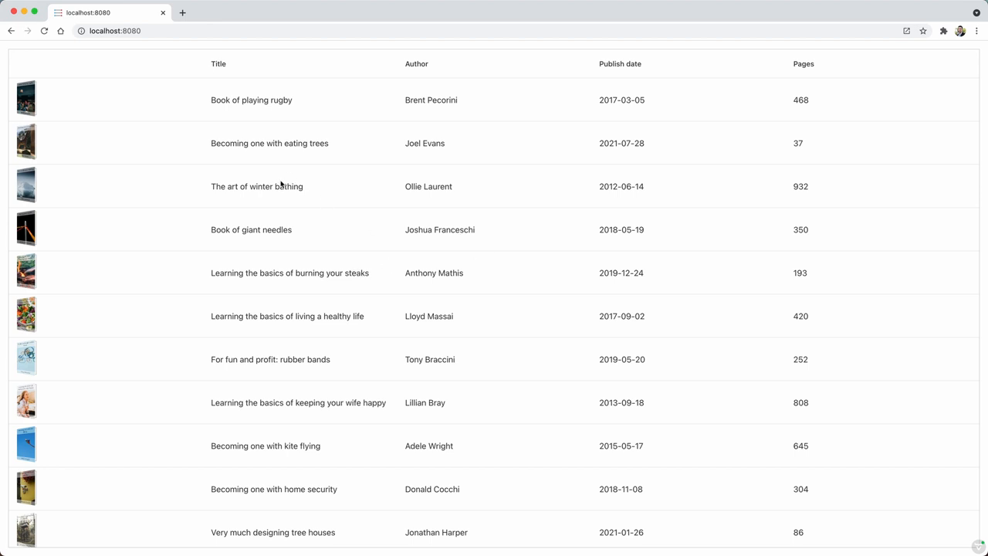
mouse_move(458, 317)
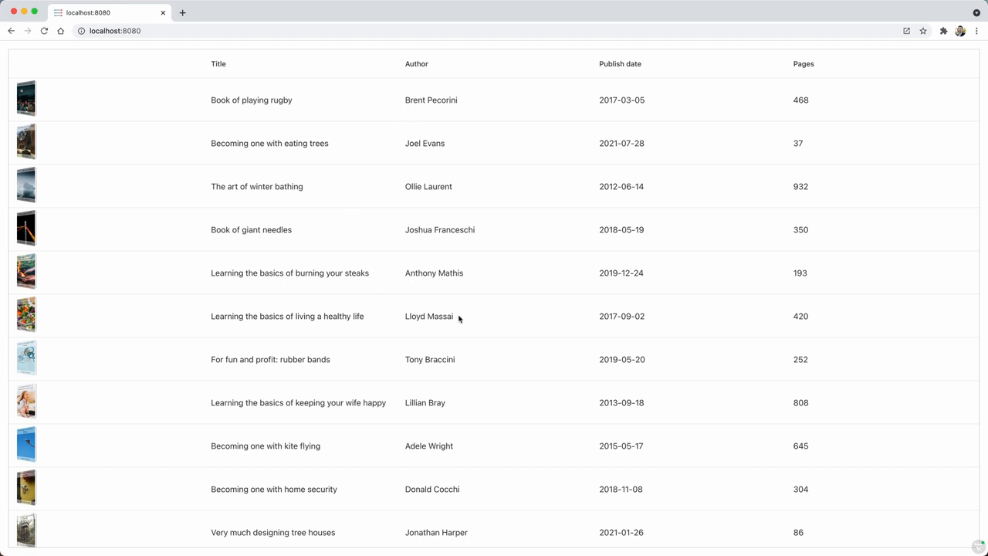
mouse_move(636, 62)
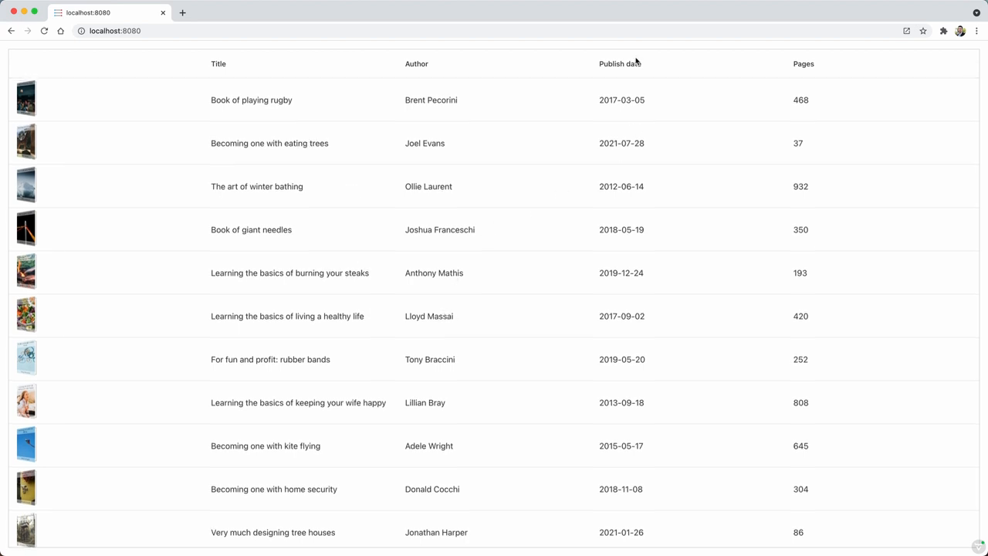
mouse_move(614, 162)
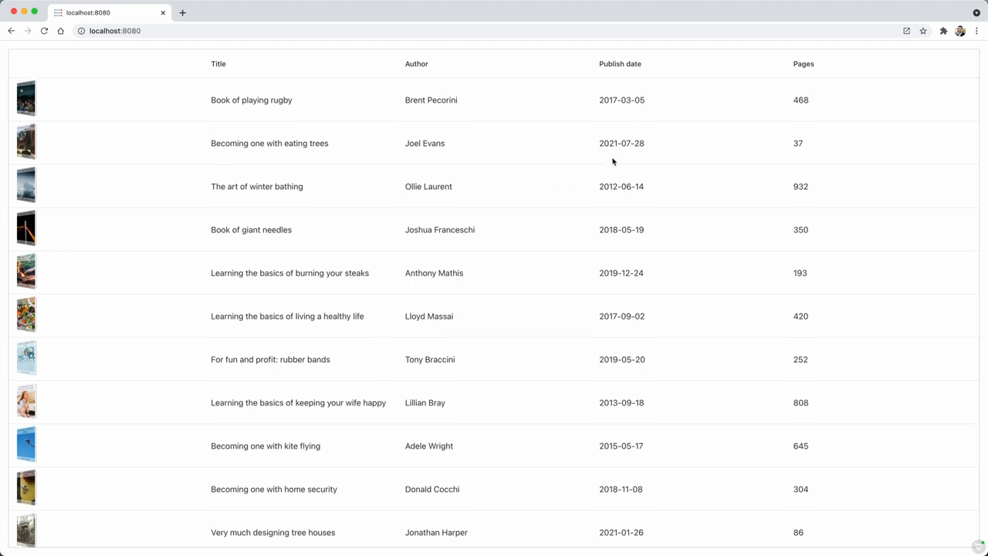
mouse_move(599, 116)
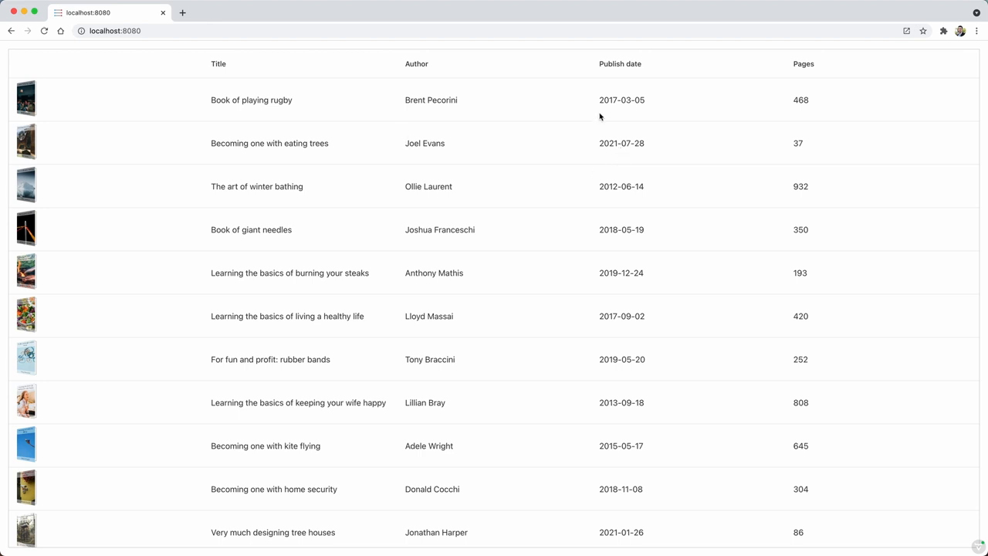
mouse_move(628, 260)
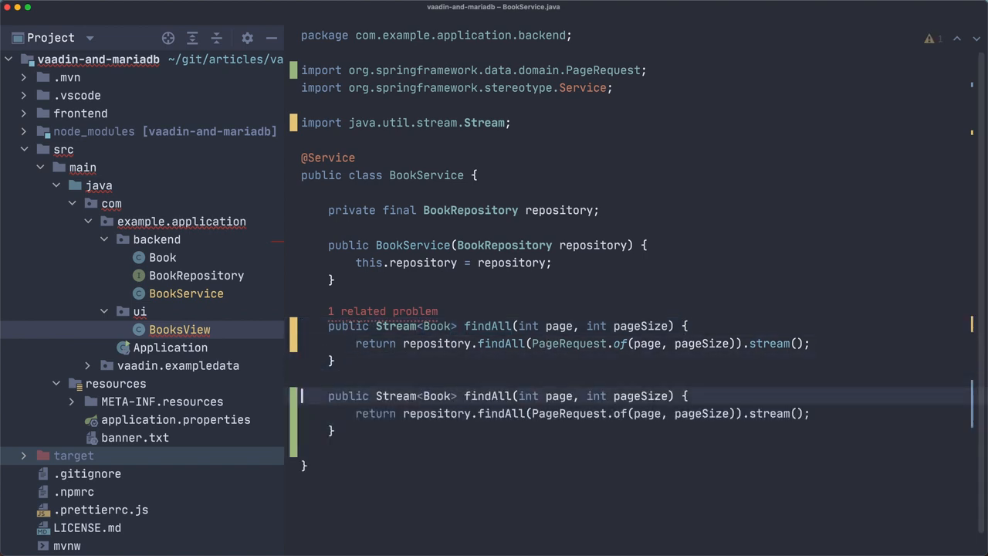
- Add a LocalDate publishDate parameter to the second findAll, then open BookRepository
click(179, 329)
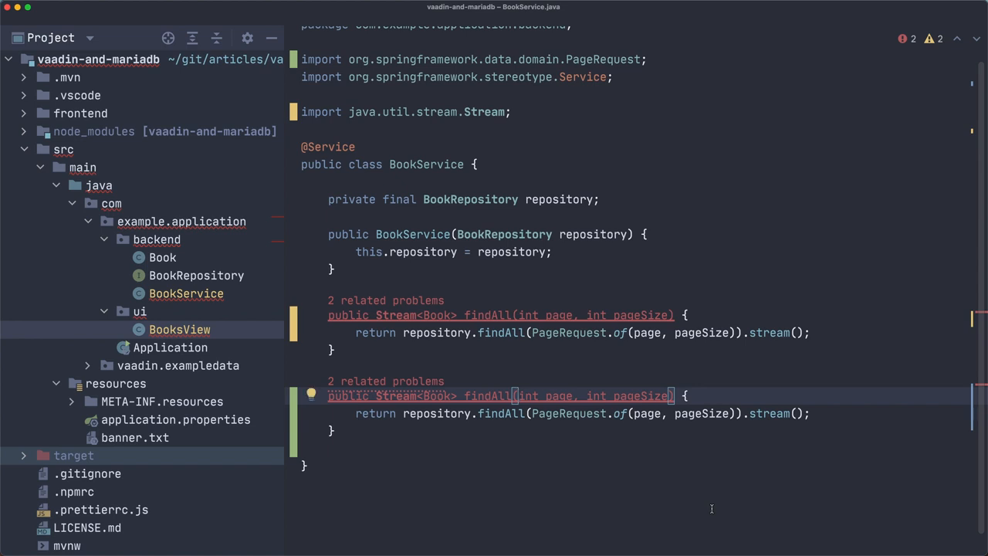
text(Local)
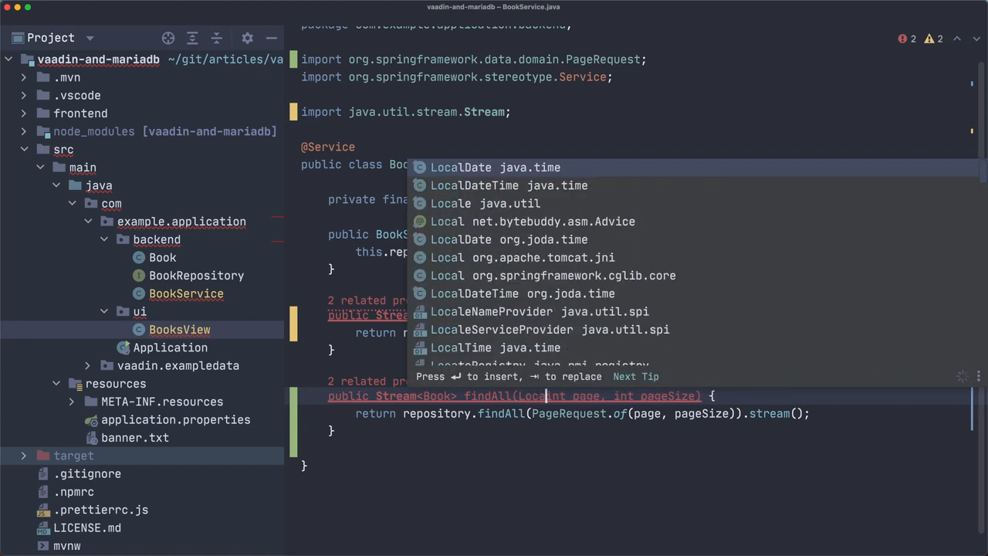
text(date)
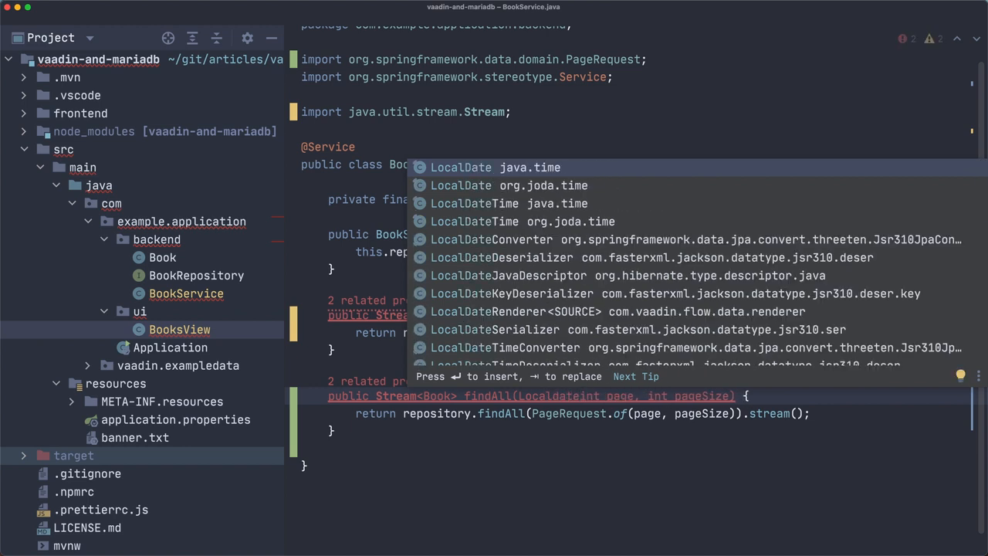
key(enter)
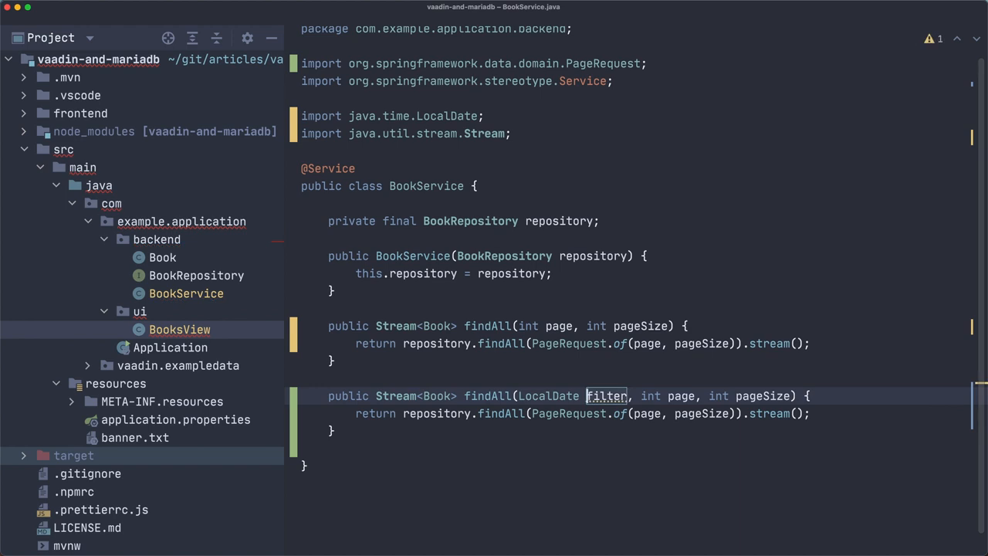
text(publish)
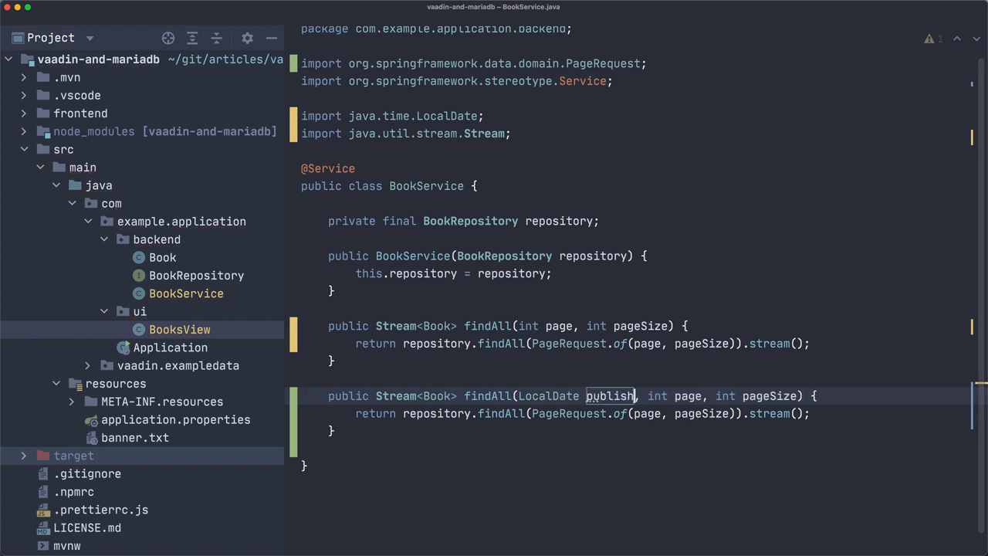
click(179, 328)
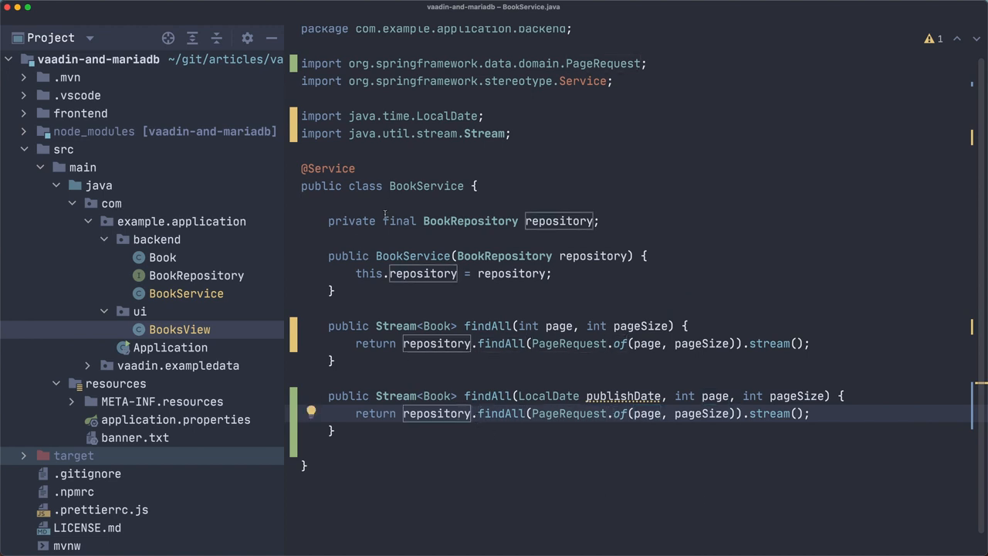
click(196, 275)
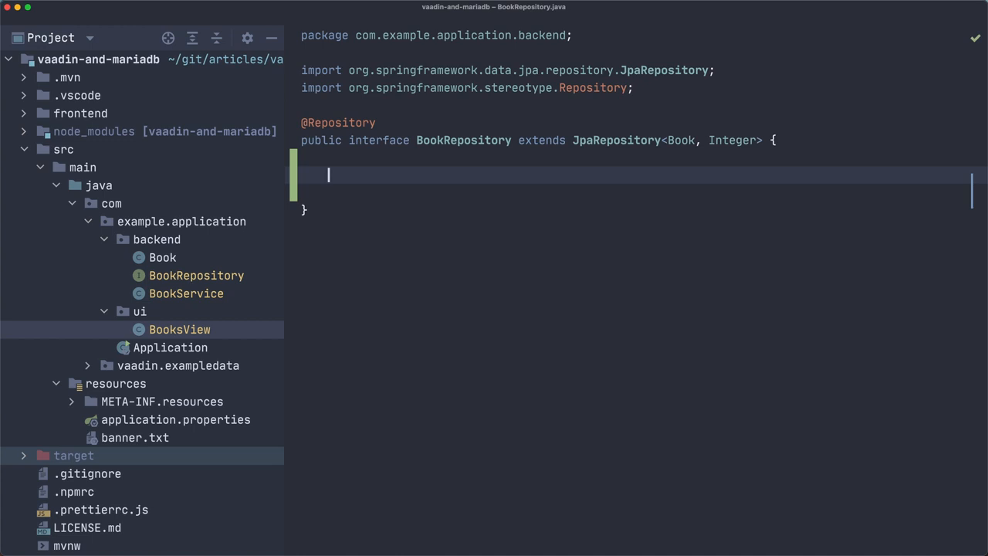
- Type Stream<Book> findByPublishDate(LocalDate publishDate, with the LocalDate import accepted
text(Stream<Book>)
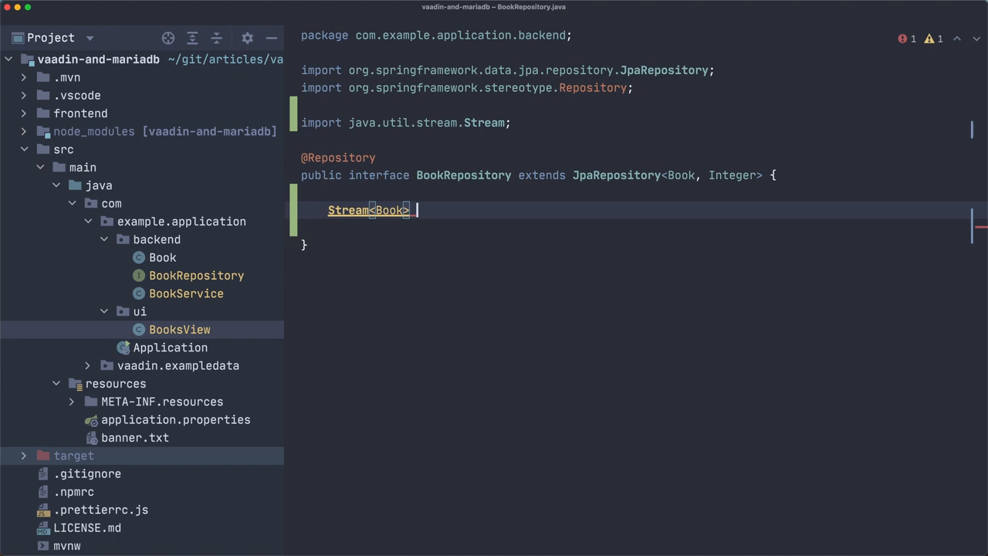
text(findBy)
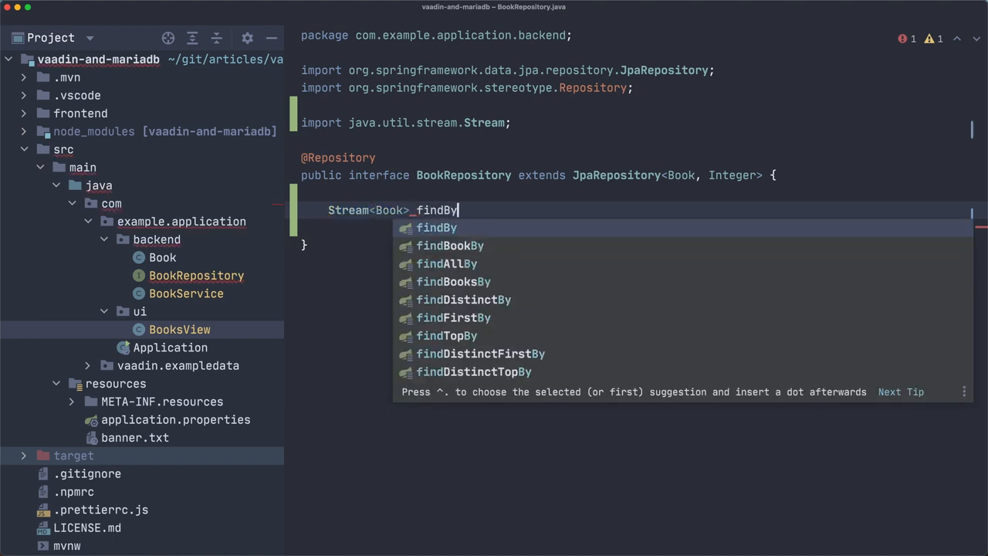
text(PublishD)
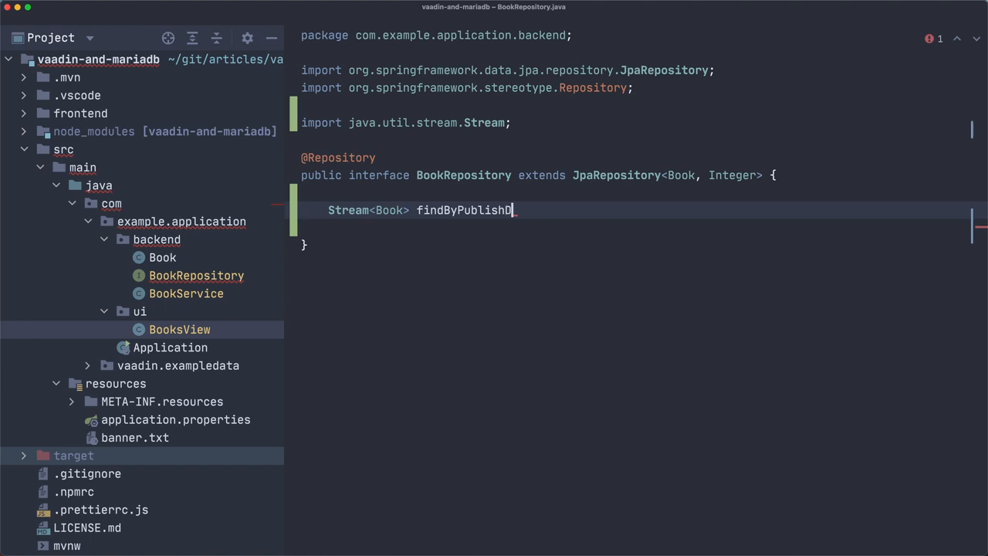
text(ate())
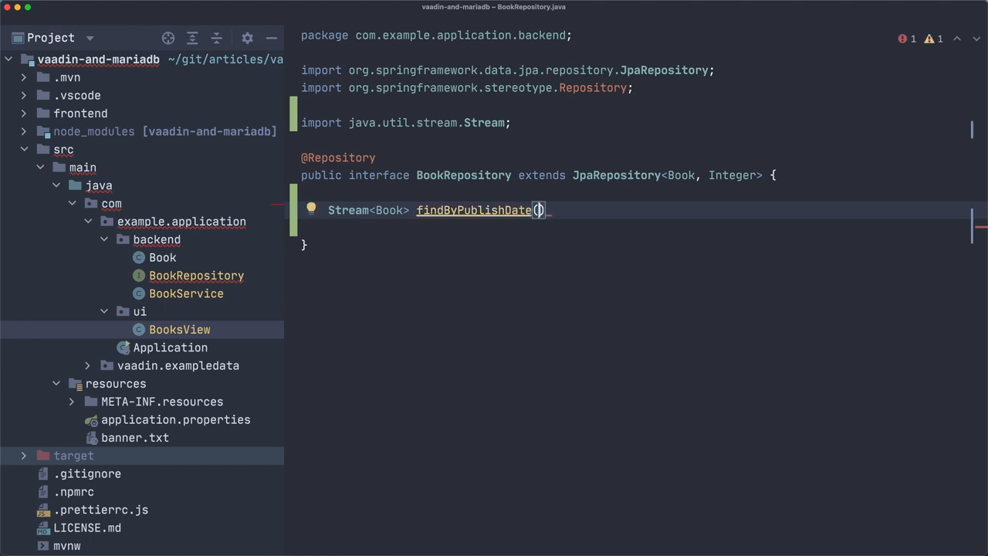
text(LocalDate)
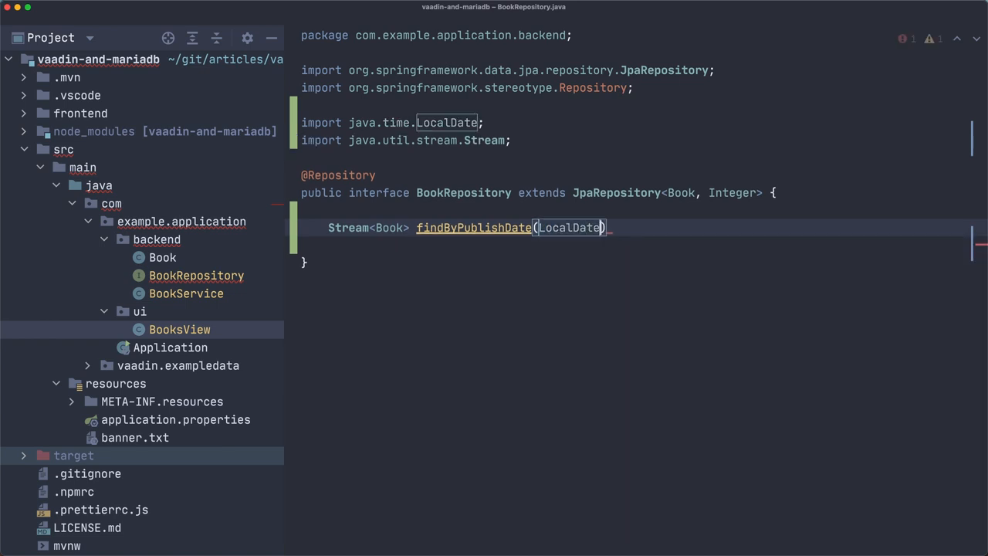
text(publishDate)
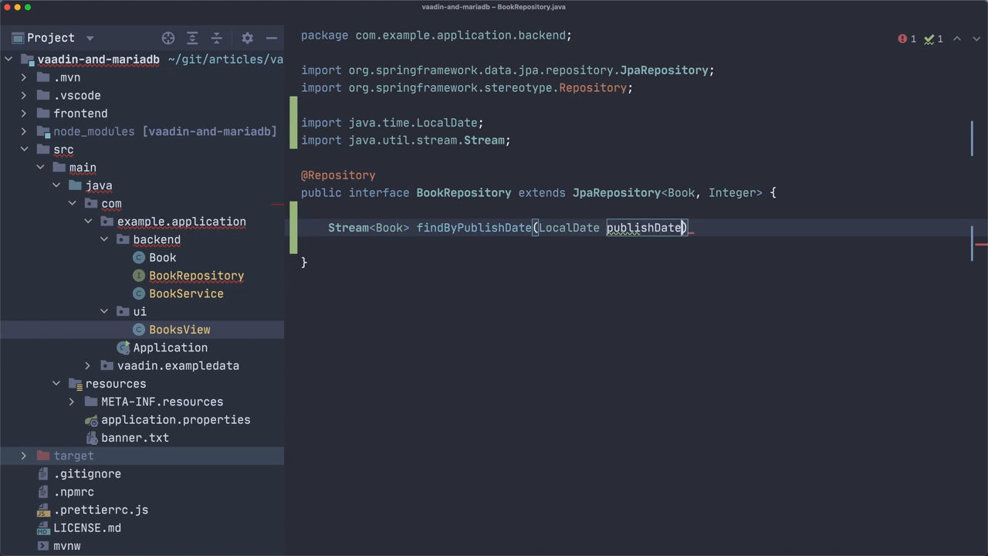
text(,)
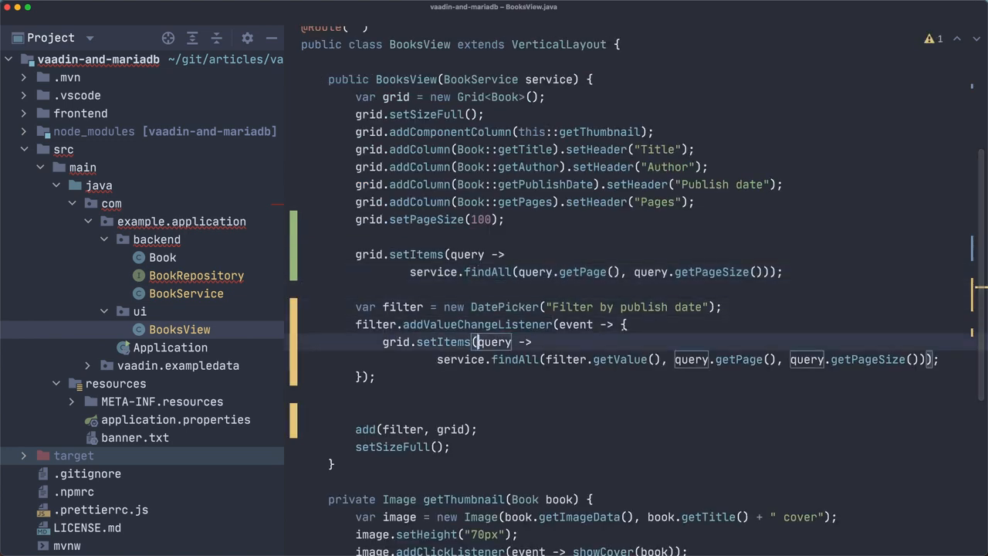
click(516, 359)
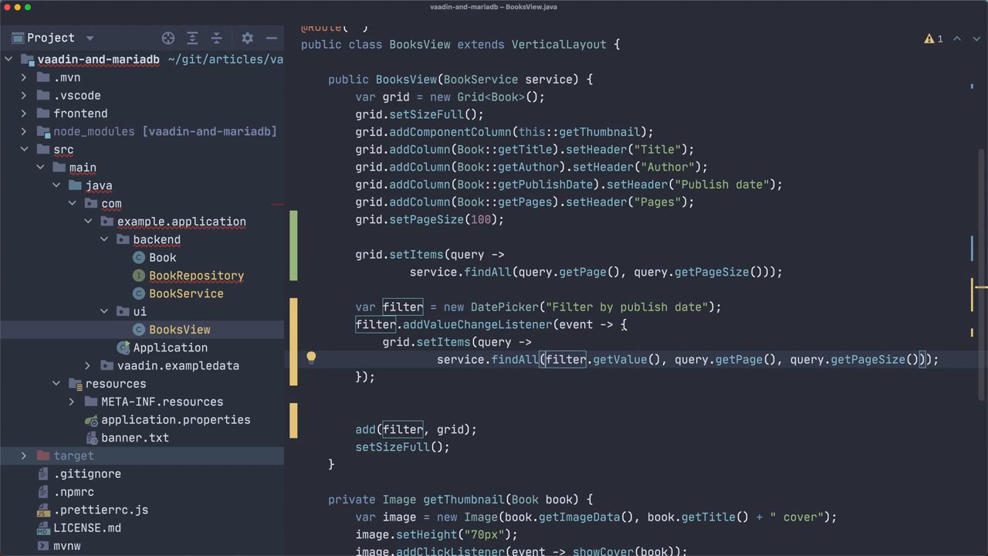
click(186, 293)
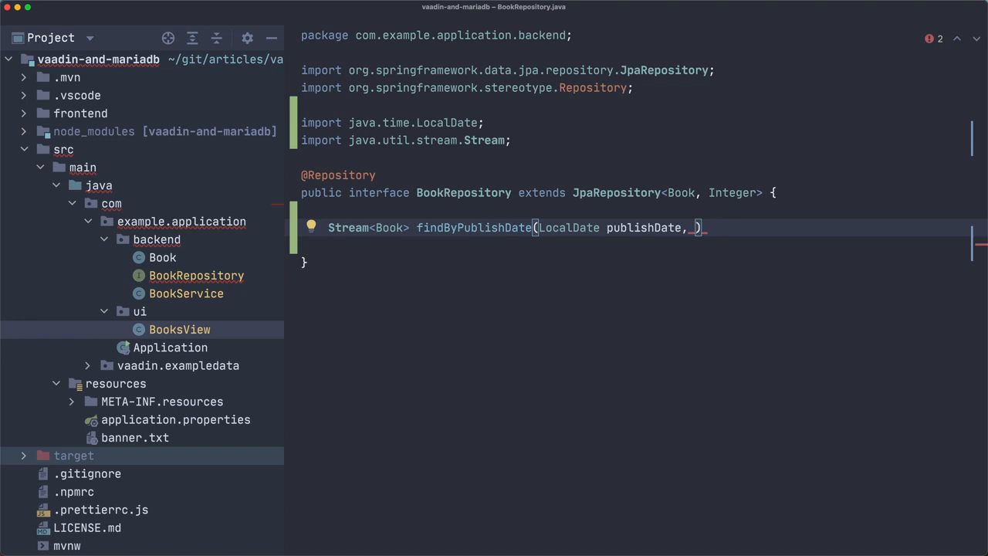
- Add a Pageable pageable parameter to findByPublishDate in BookRepository
text(Pag)
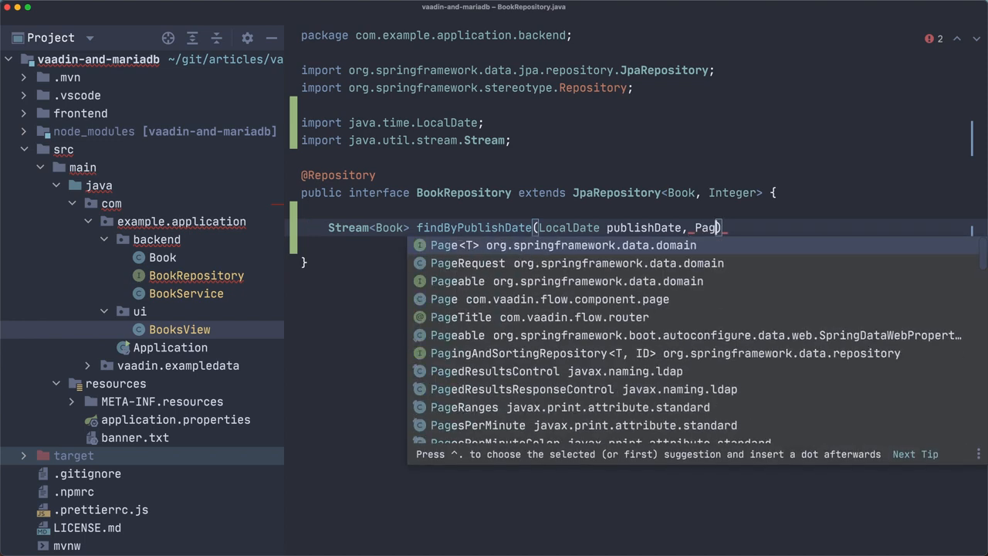
text(eable pageable)
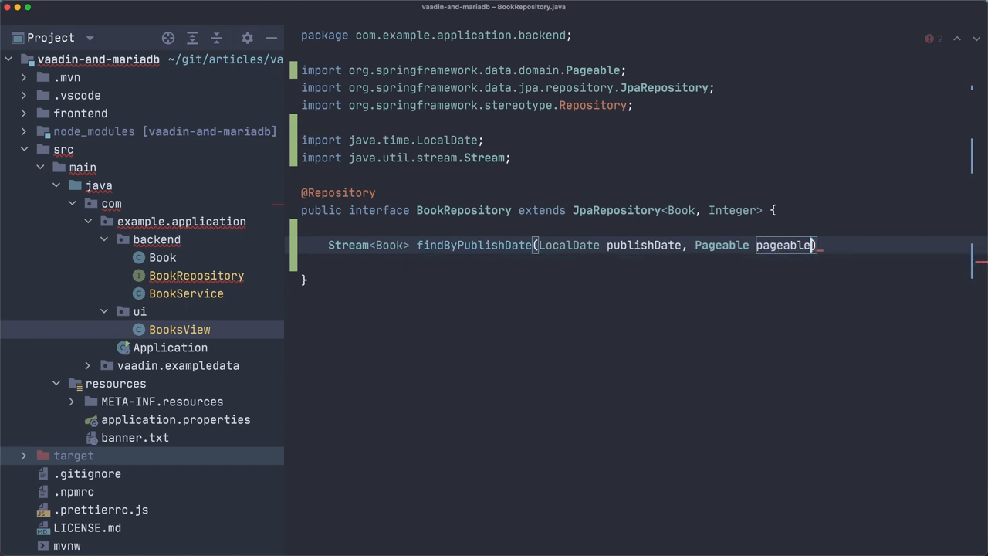
text();)
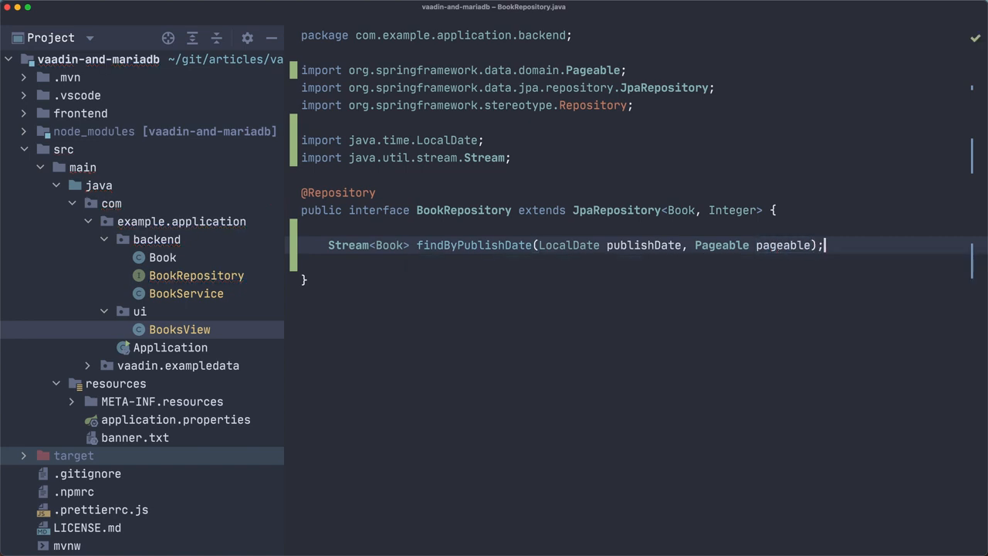
- In BookService, call findByPublishDate with publishDate and PageRequest.of(page, pageSize)
click(186, 293)
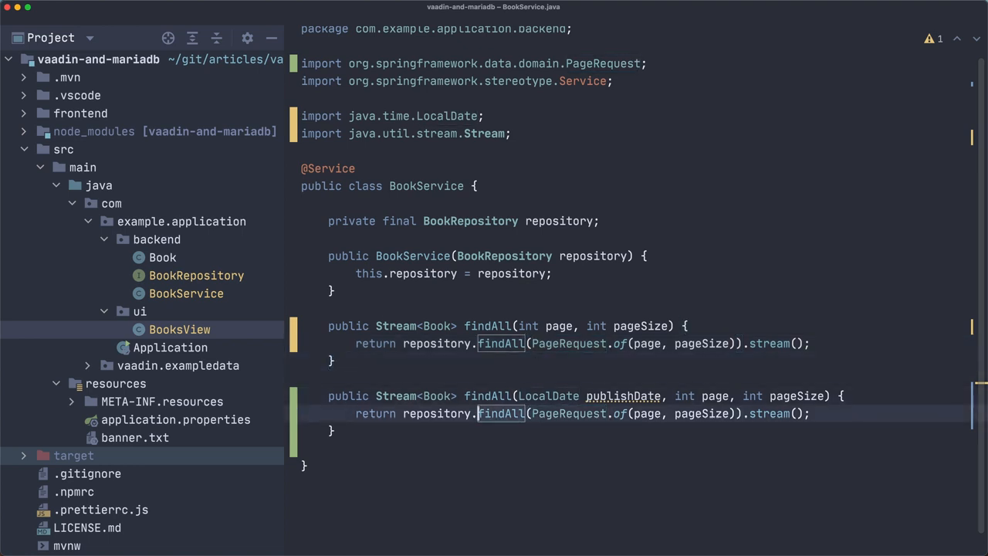
text(findByPublishDate)
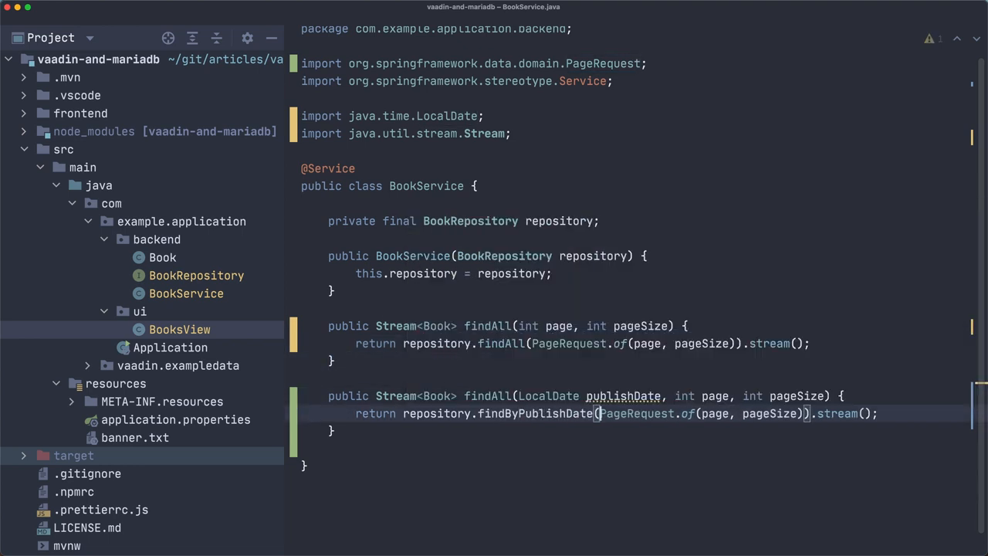
text(publishDate,)
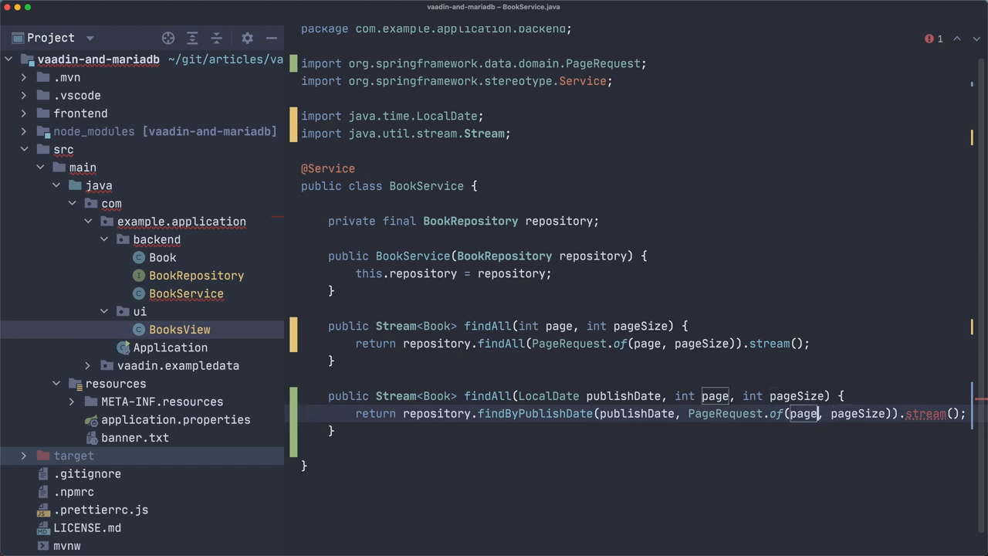
click(179, 329)
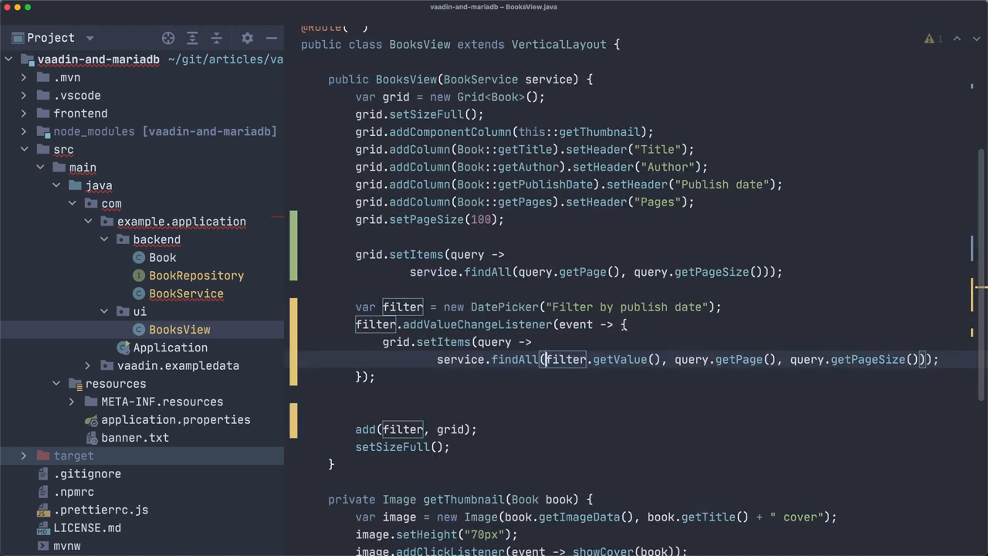
click(140, 311)
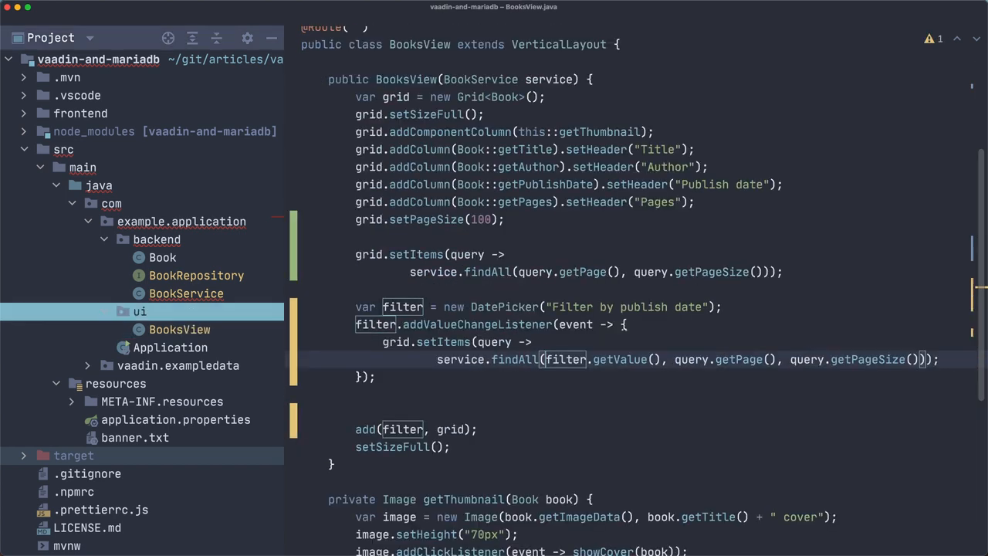
click(196, 275)
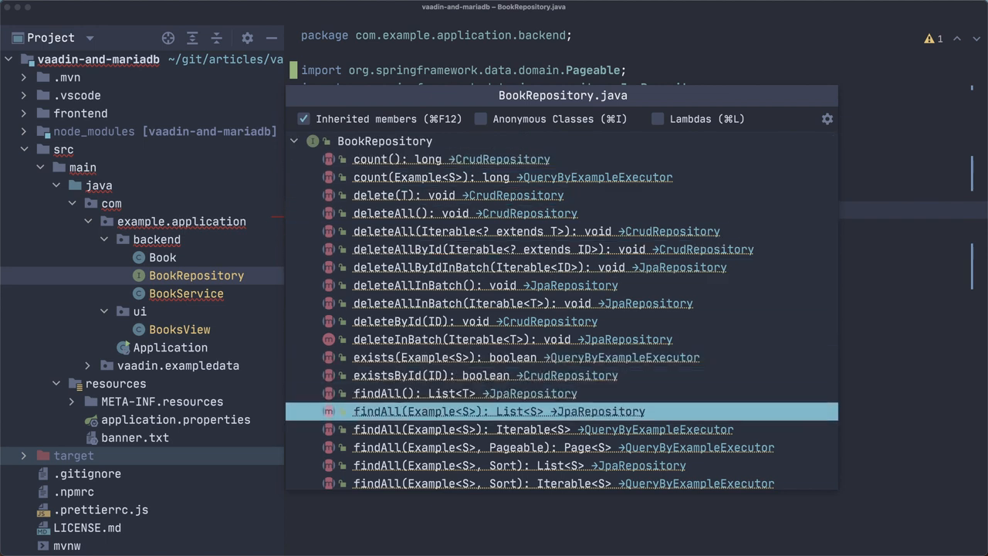
scroll(down, 3)
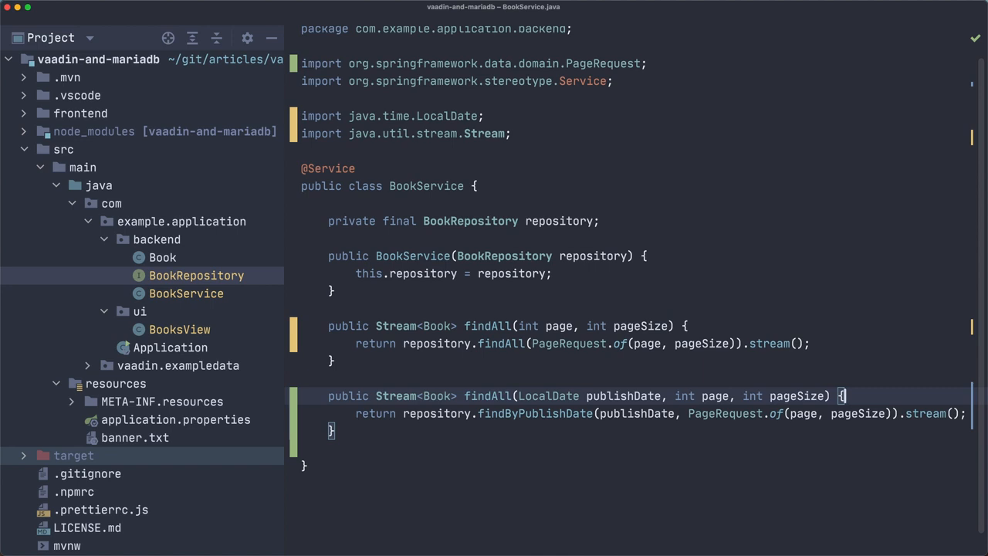
click(179, 330)
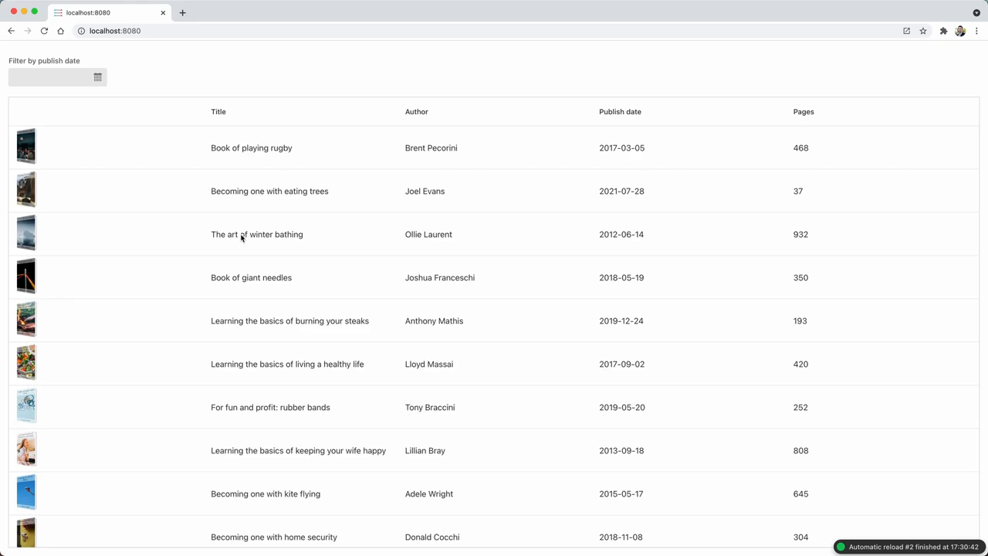
mouse_move(629, 172)
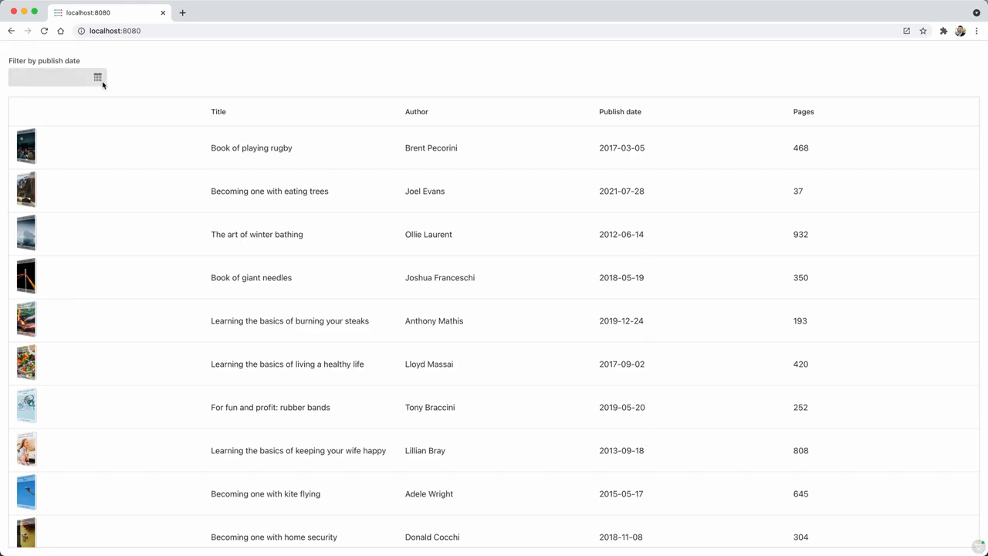
- Set the publish-date filter to 30/09/2021 and scroll the filtered grid
click(97, 76)
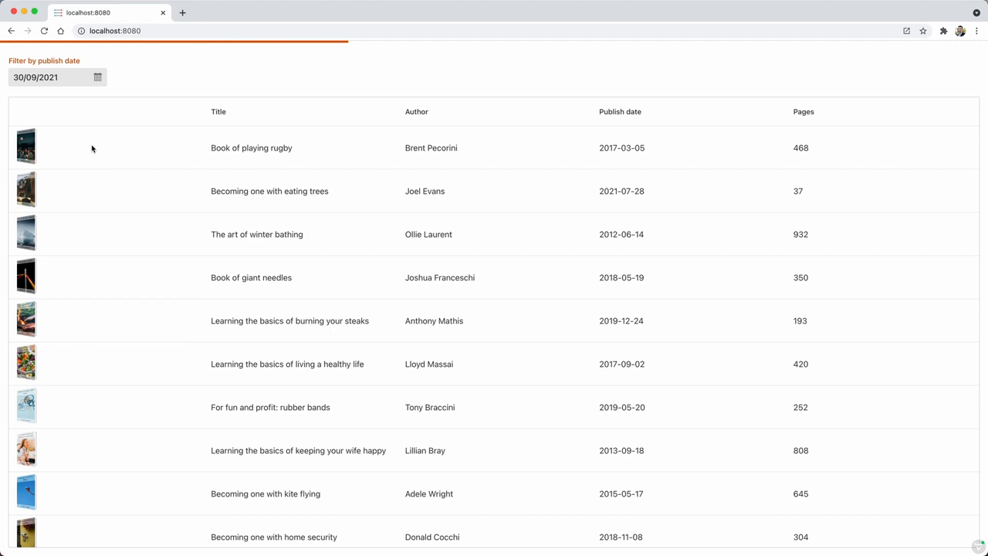
mouse_move(540, 288)
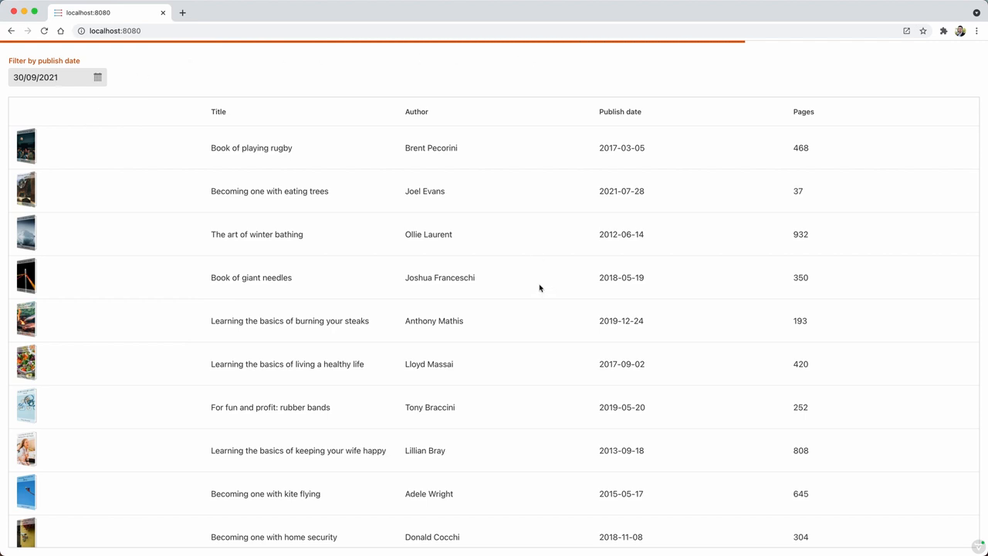
mouse_move(876, 88)
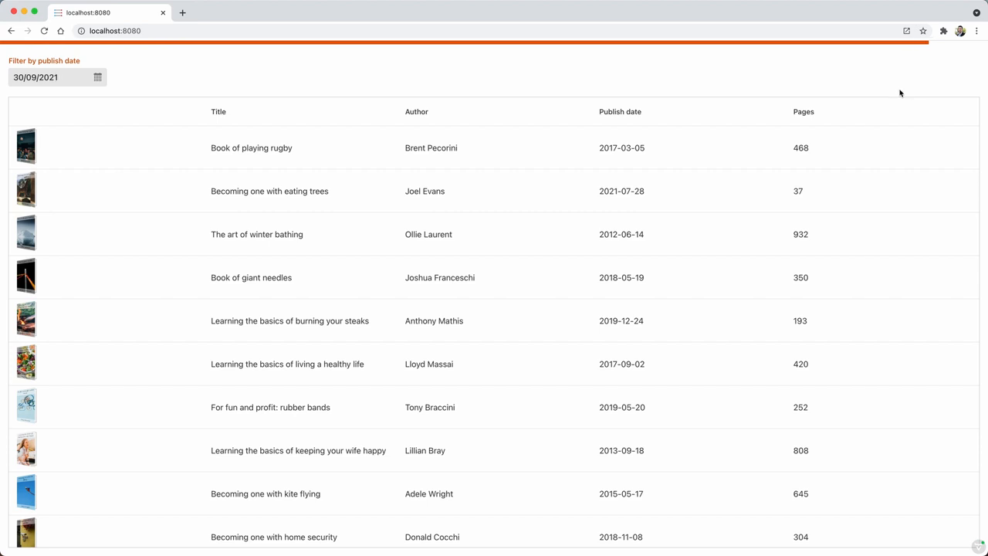
mouse_move(936, 75)
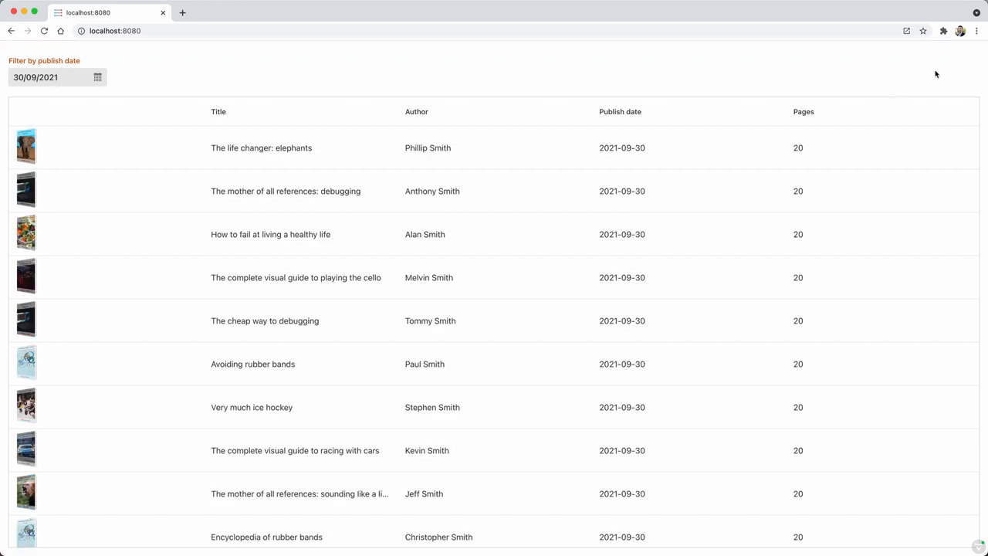
mouse_move(750, 292)
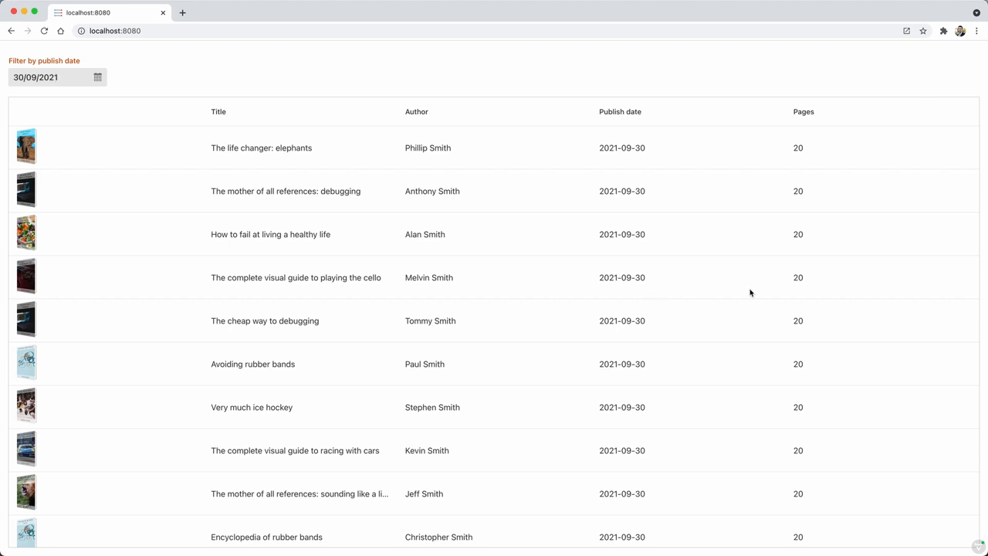
mouse_move(629, 226)
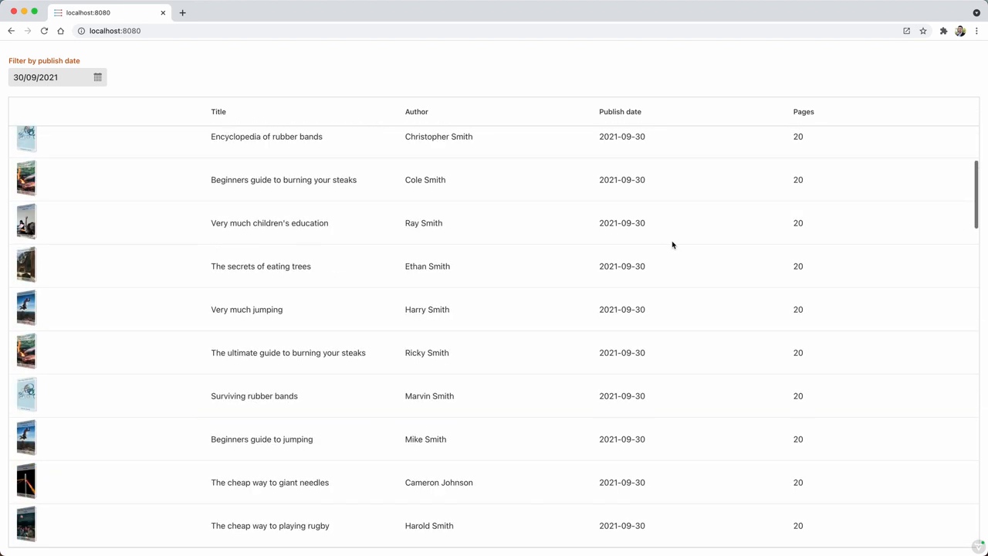
scroll(down, 3)
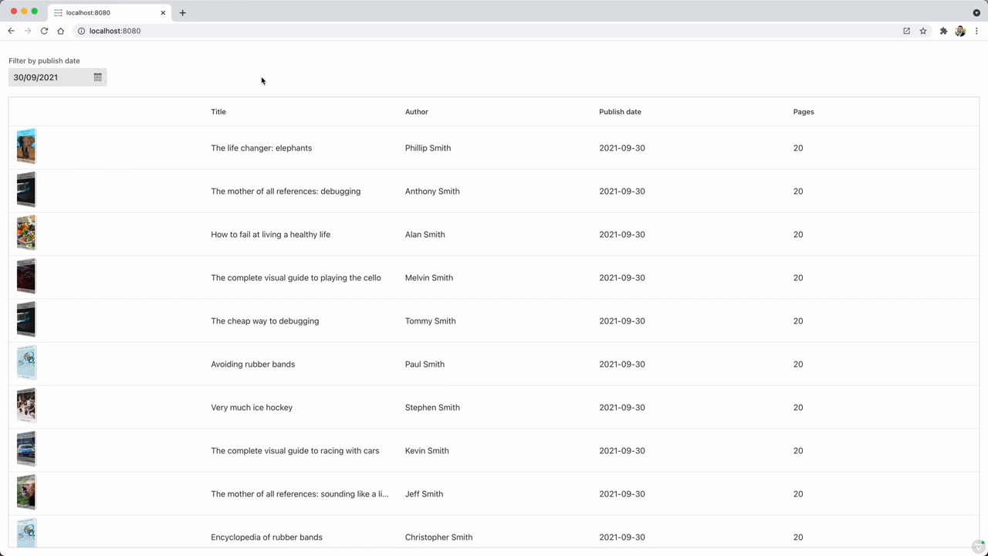
mouse_move(314, 245)
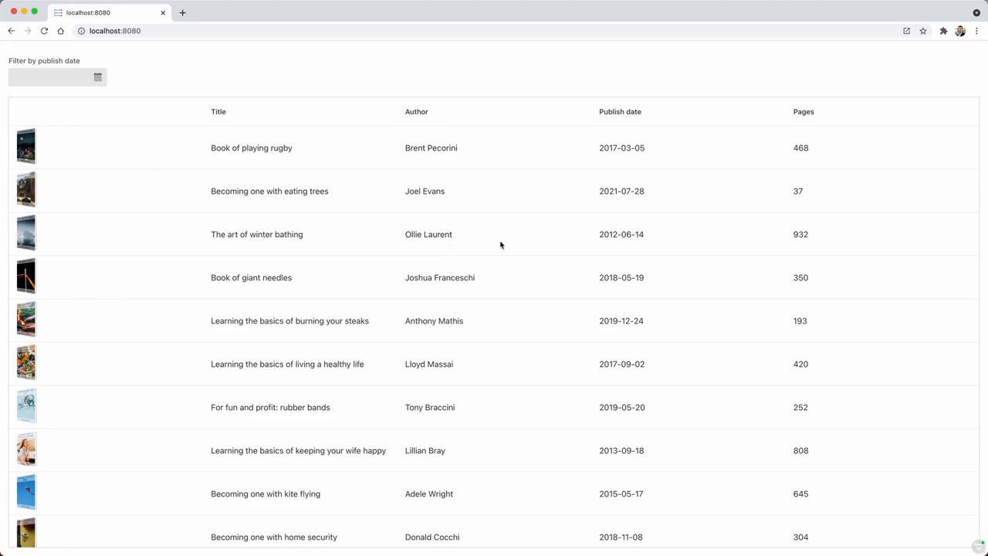
- Scroll through the unfiltered grid, then pick 29/09/2021 in the date filter
scroll(down, 3)
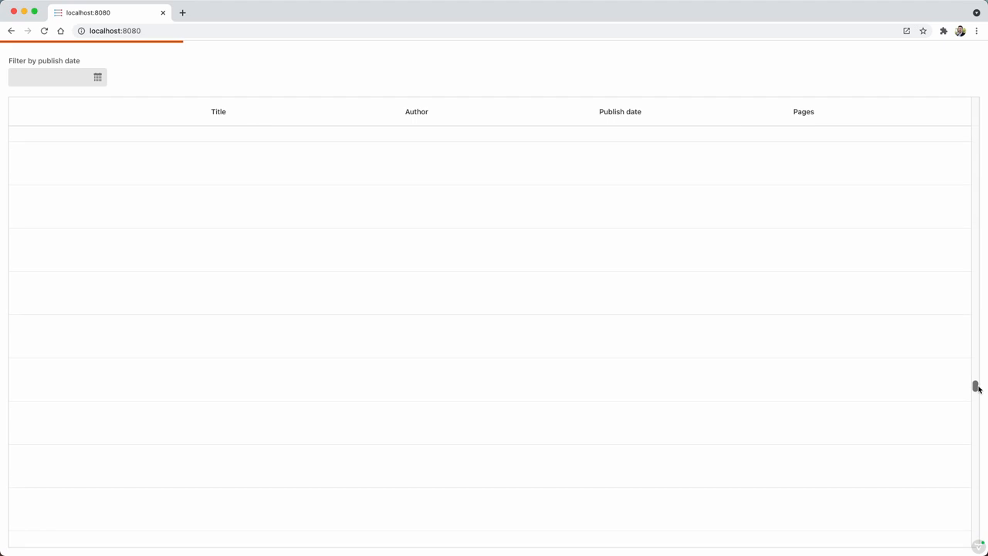
scroll(down, 3)
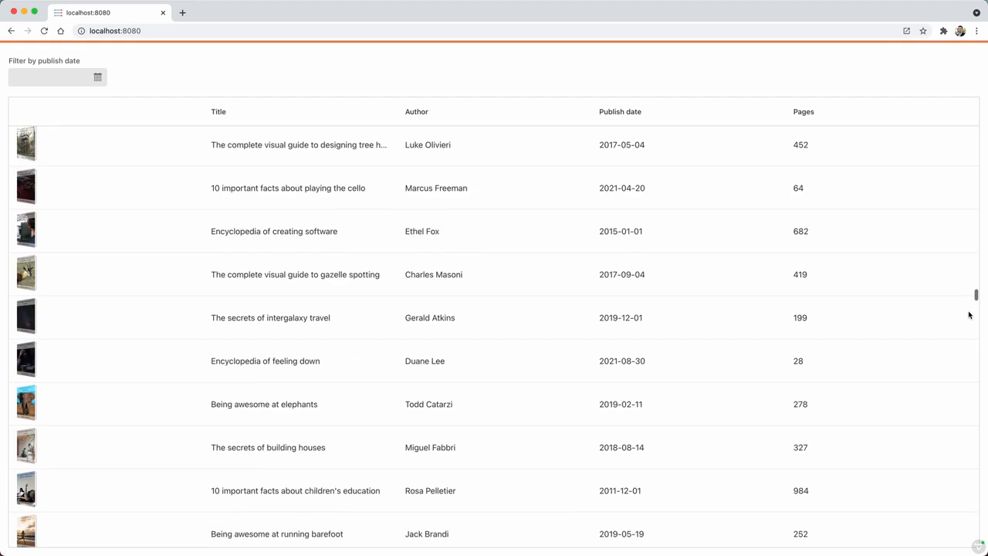
scroll(down, 3)
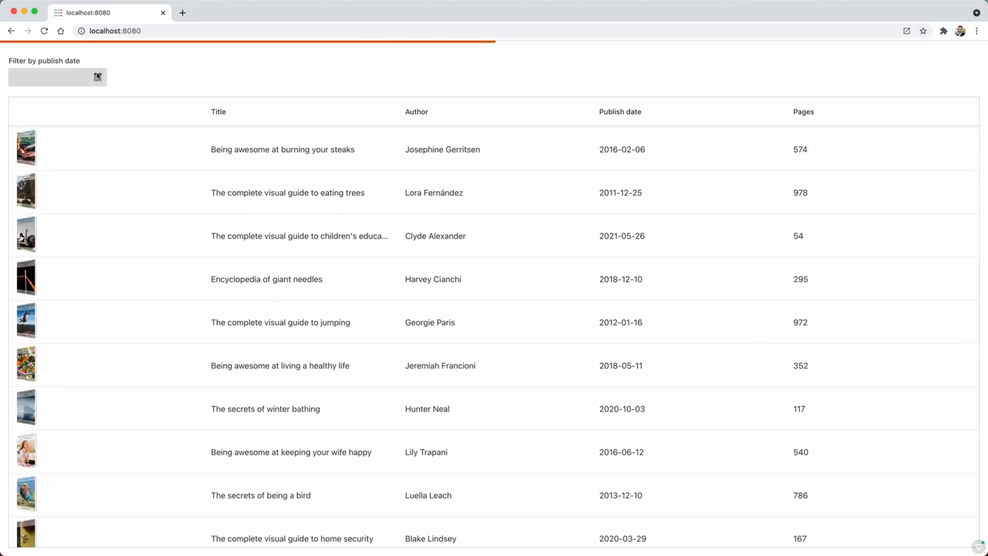
click(97, 77)
text(29/09/2021)
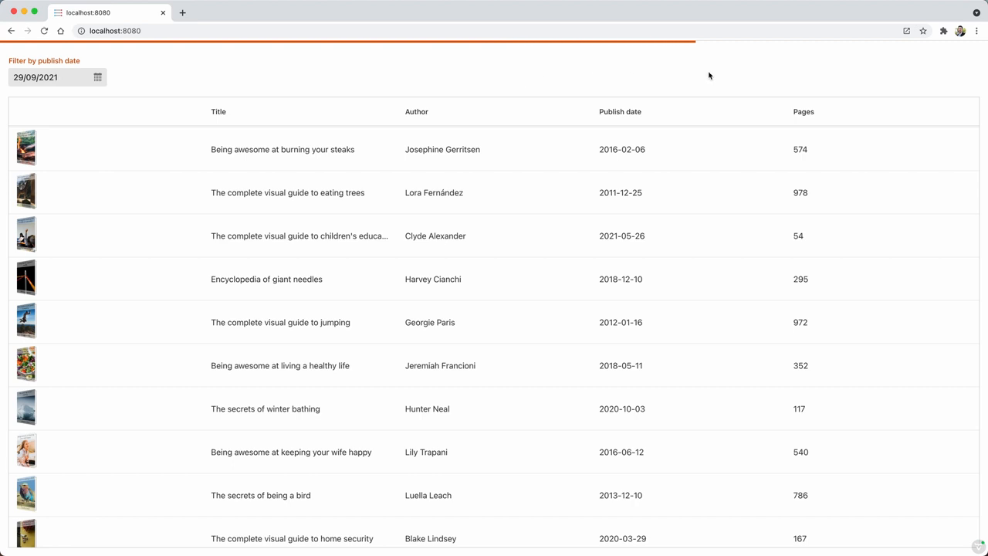
mouse_move(644, 135)
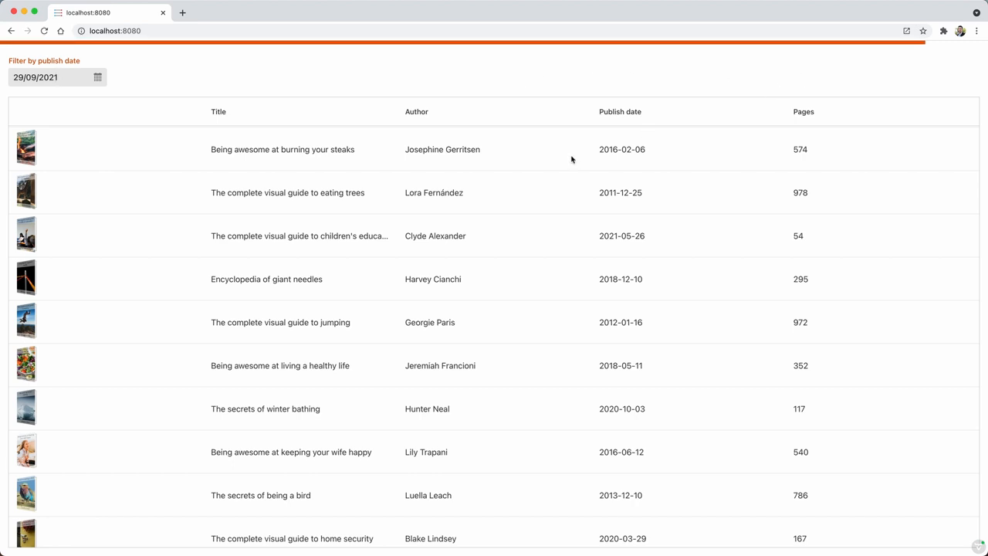
mouse_move(500, 257)
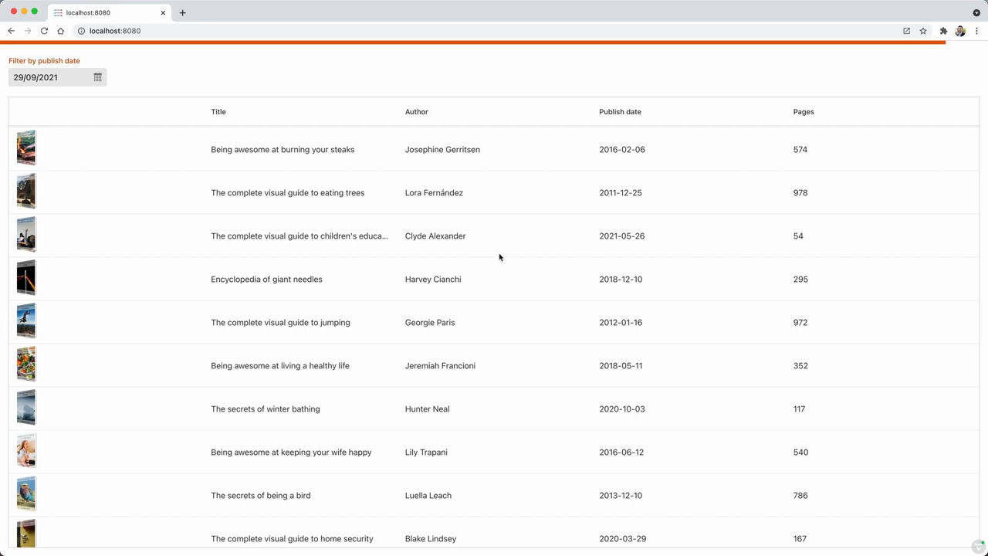
click(54, 77)
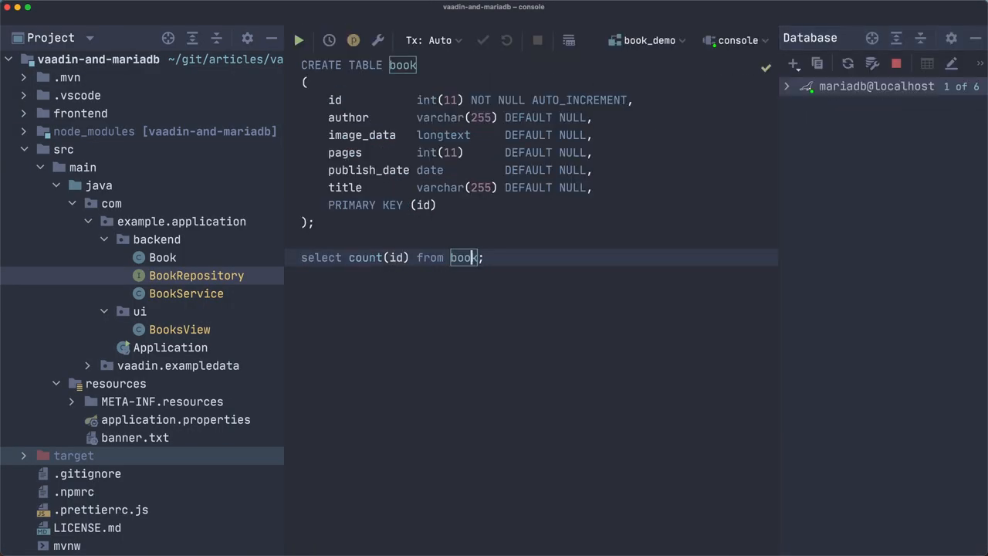
- Count book rows (200,000), then type create index book_publish_date_index on book (publish_date)
click(299, 40)
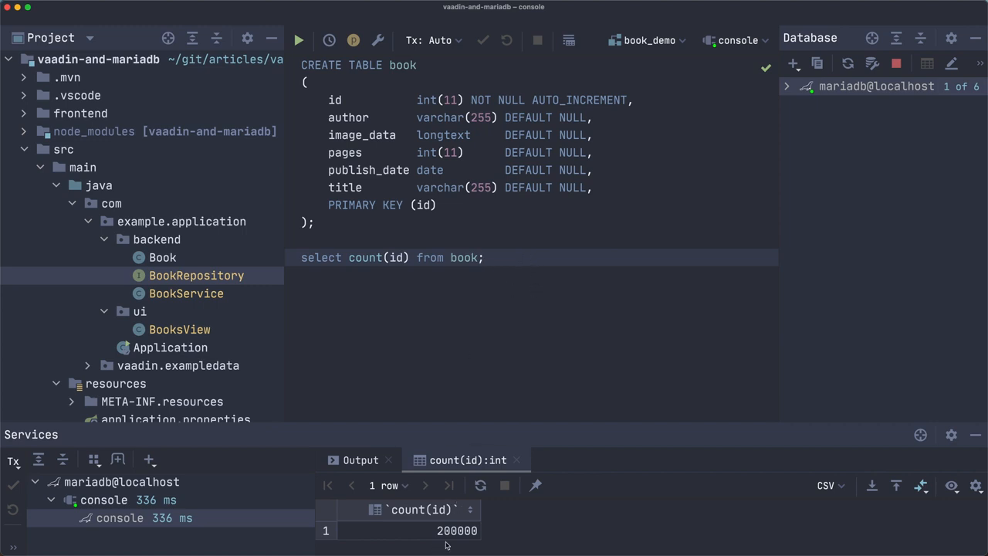
mouse_move(458, 536)
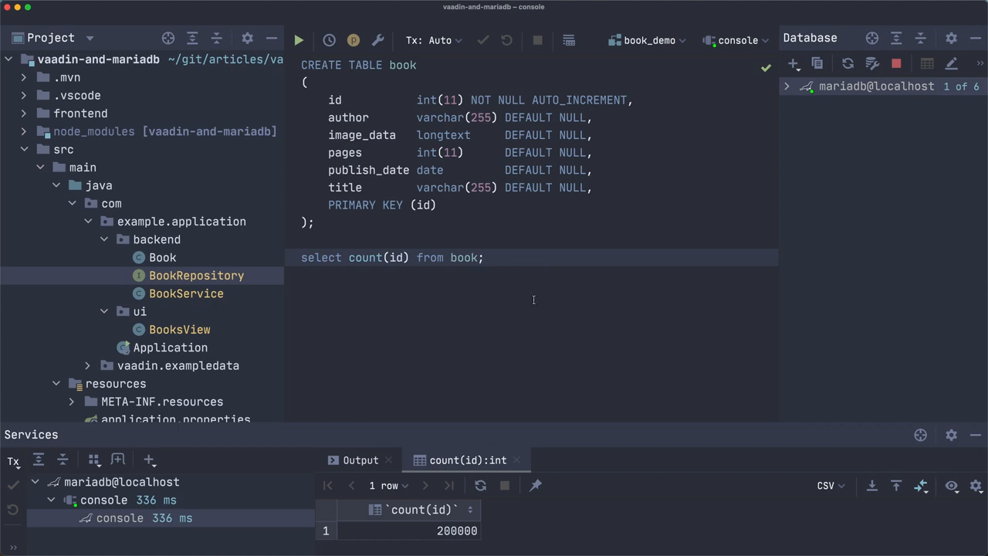
mouse_move(459, 481)
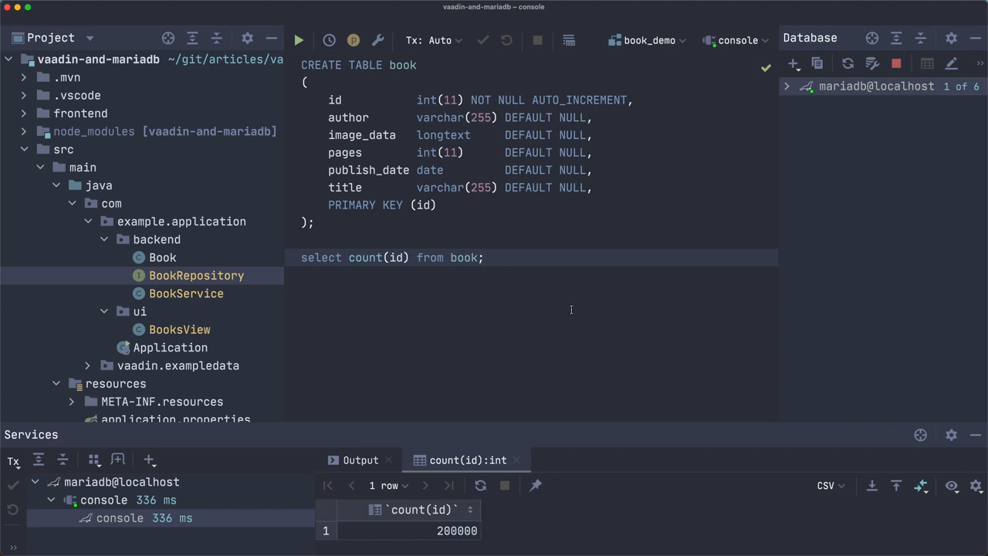
mouse_move(550, 302)
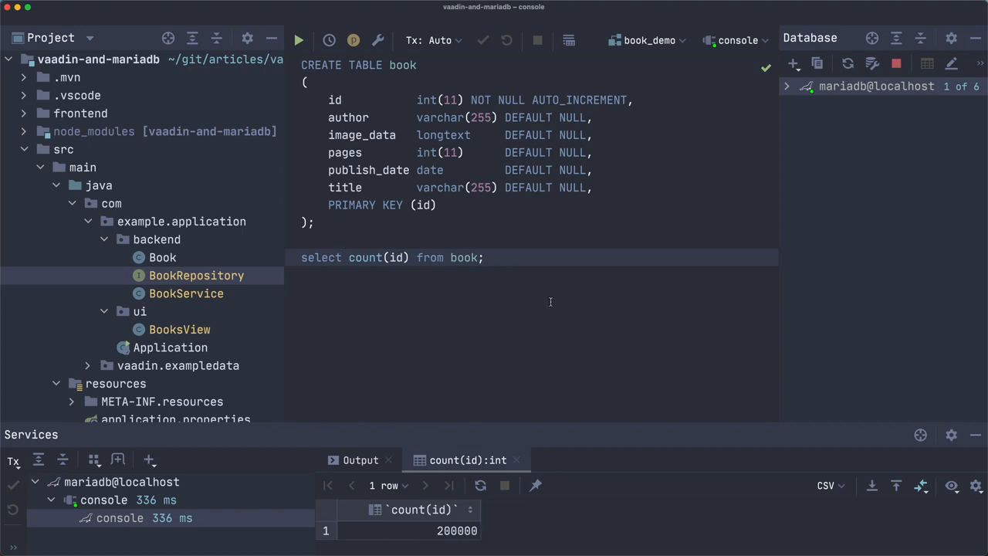
mouse_move(374, 174)
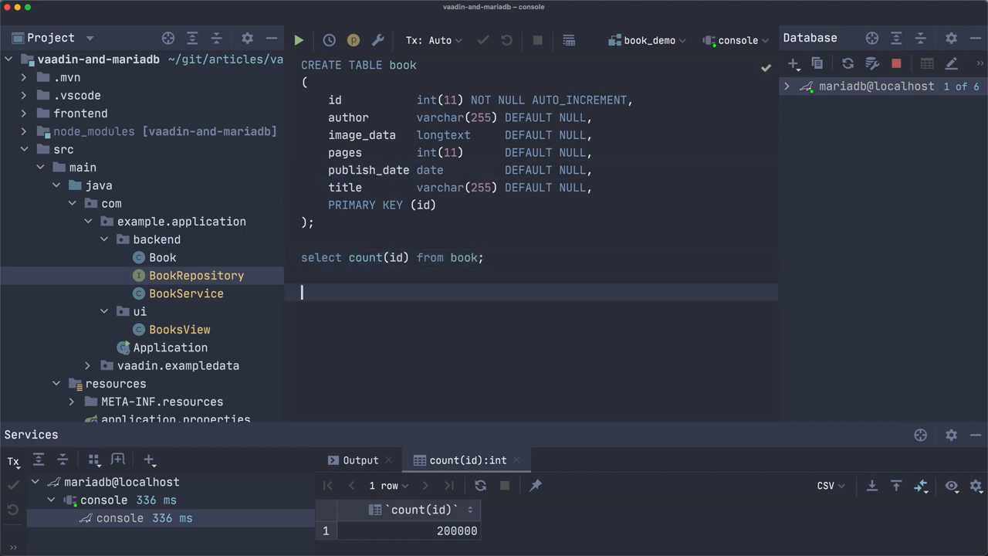
text(create_inde)
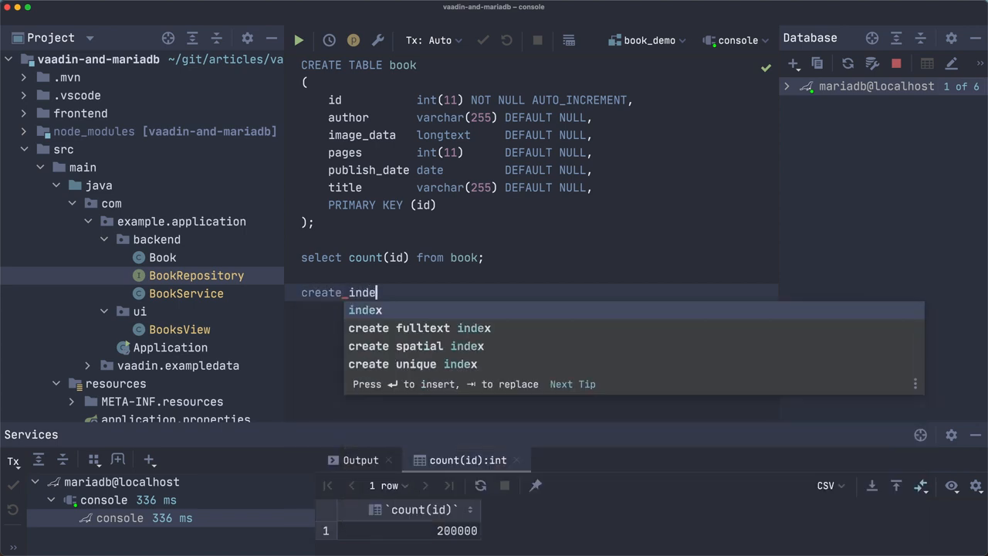
text(x_book)
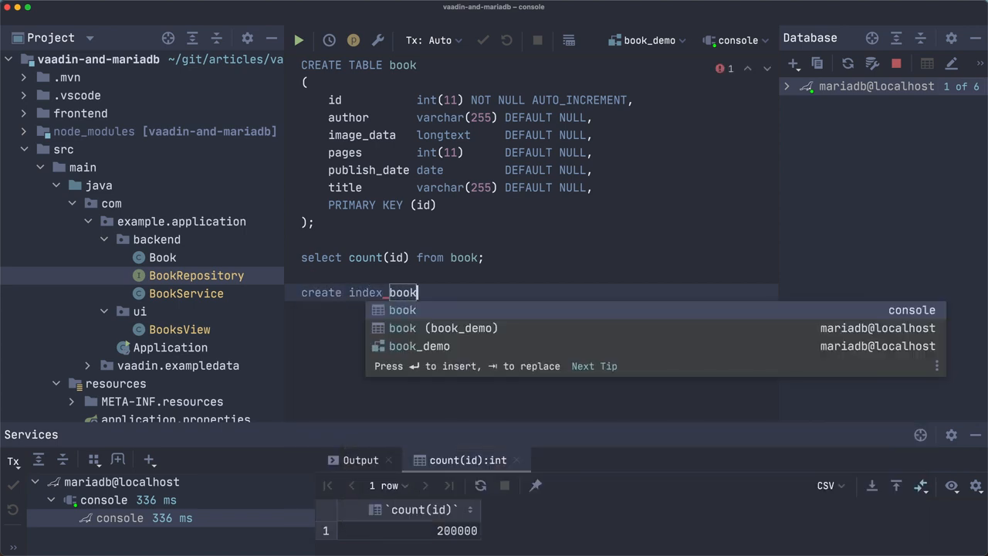
text(_publish_)
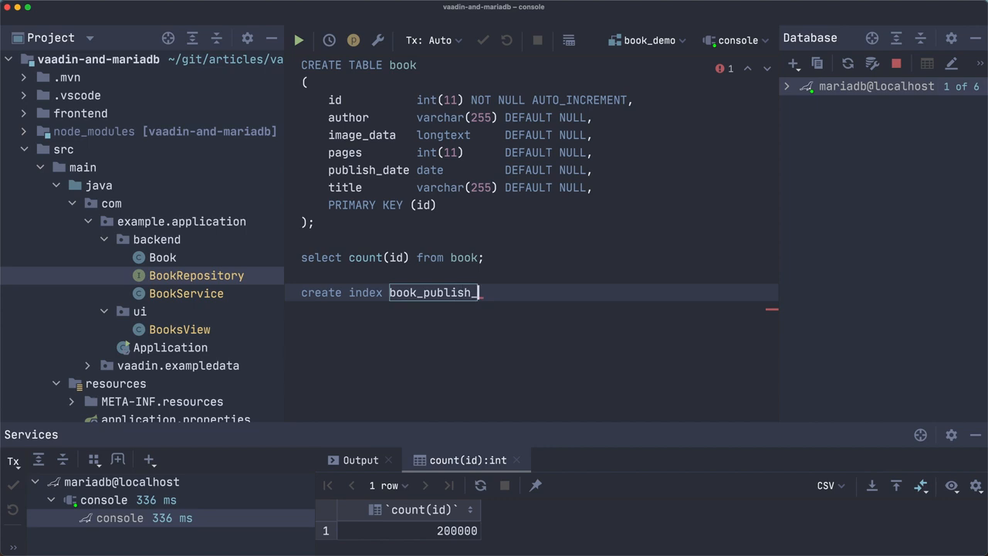
text(date_inde)
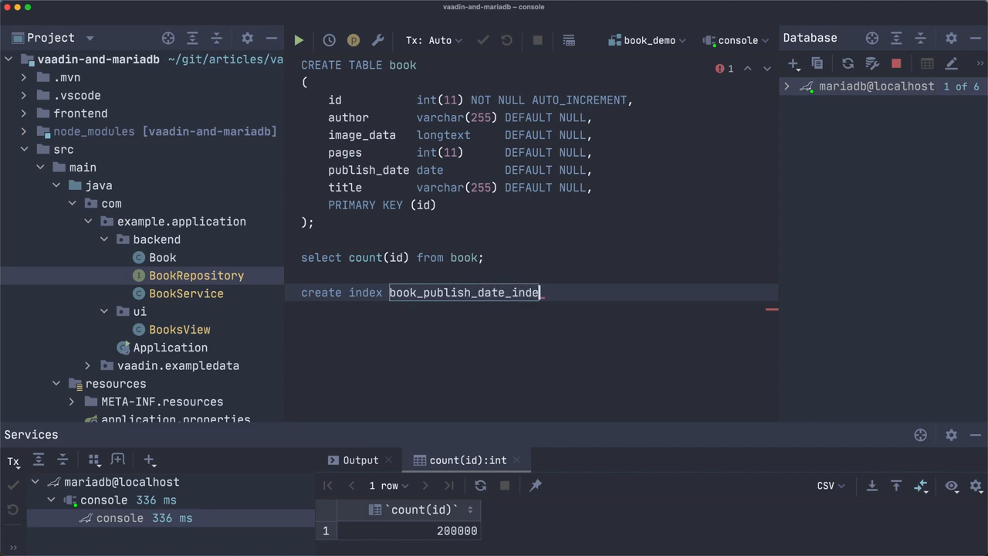
text(on)
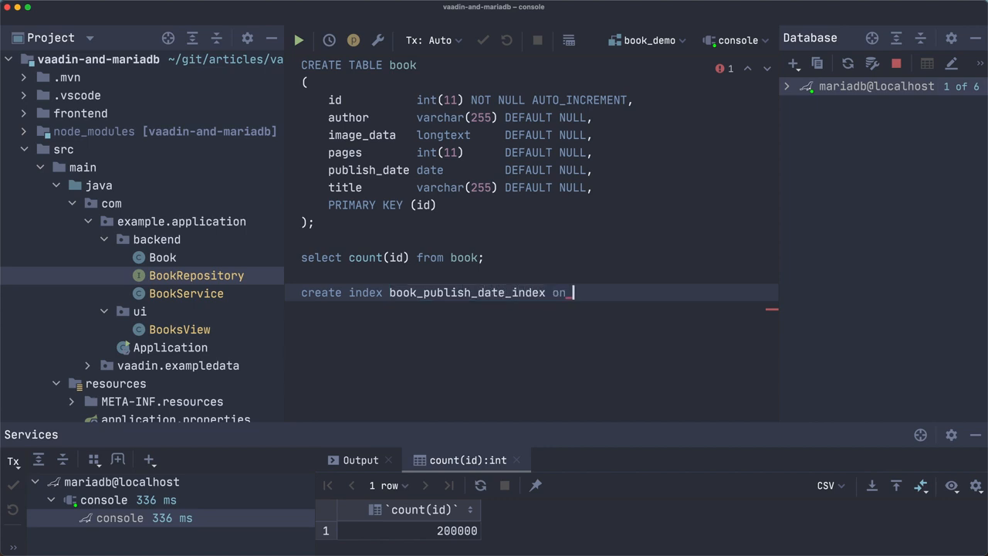
text(book())
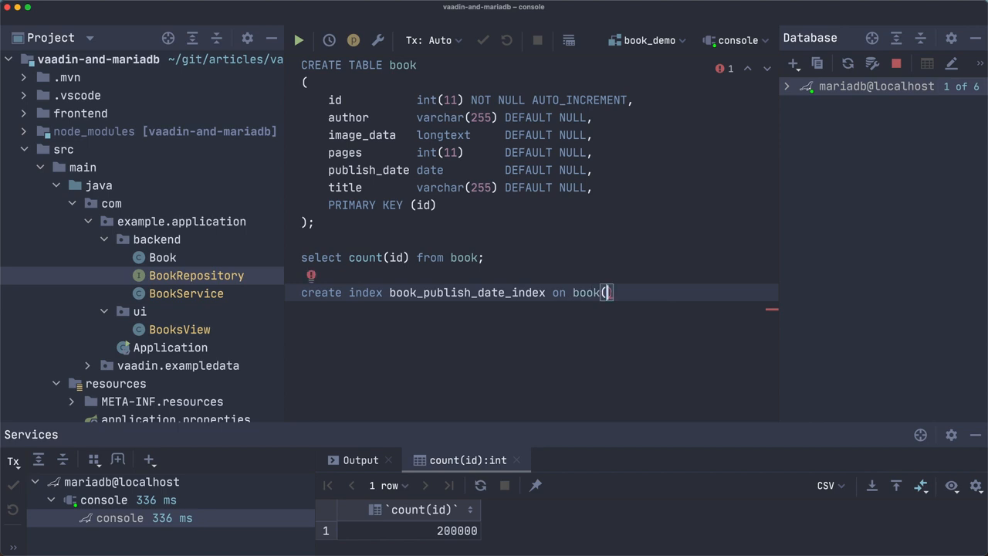
text(publish_date)
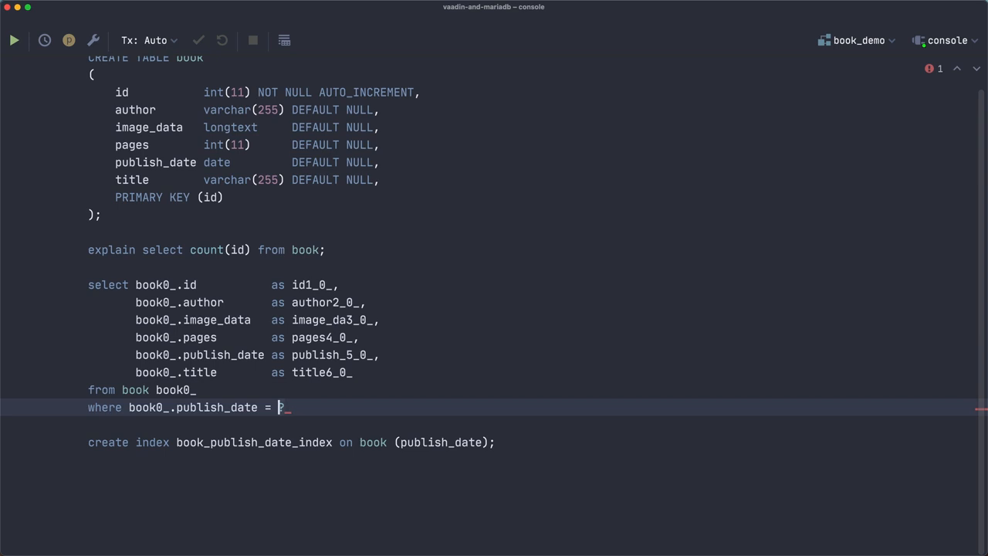
- Complete the where clause as publish_date = '2020-09-01'
text(')
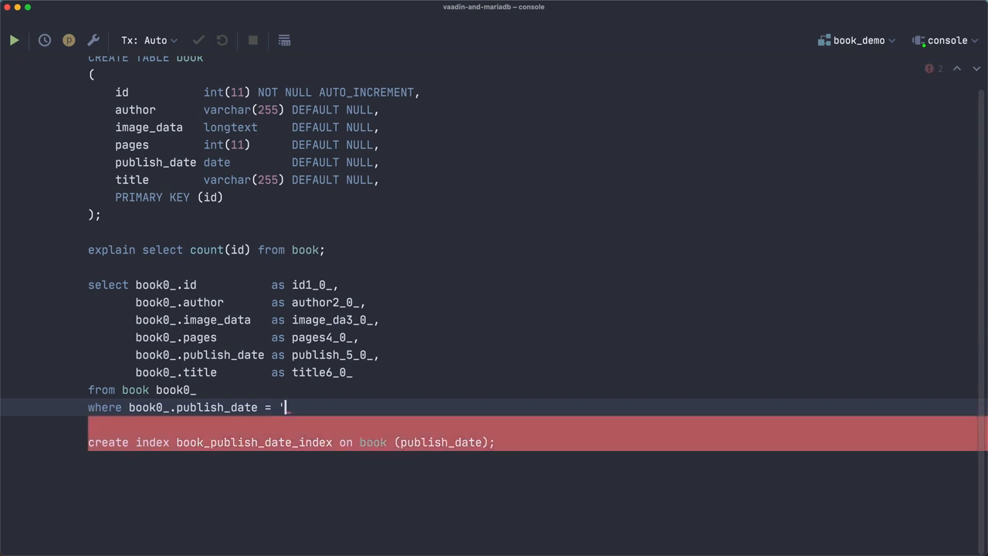
text(2020-09)
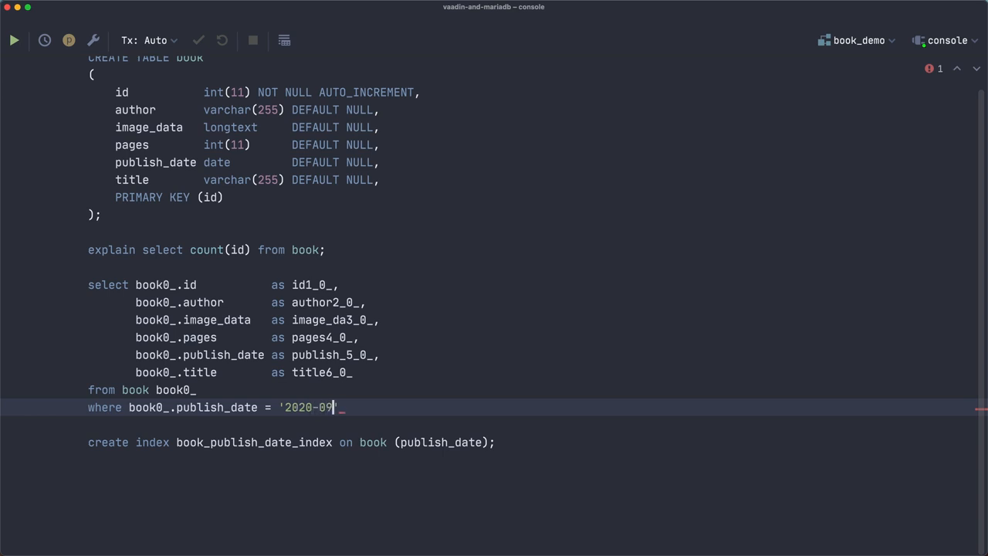
text(-01')
click(241, 285)
text(explain )
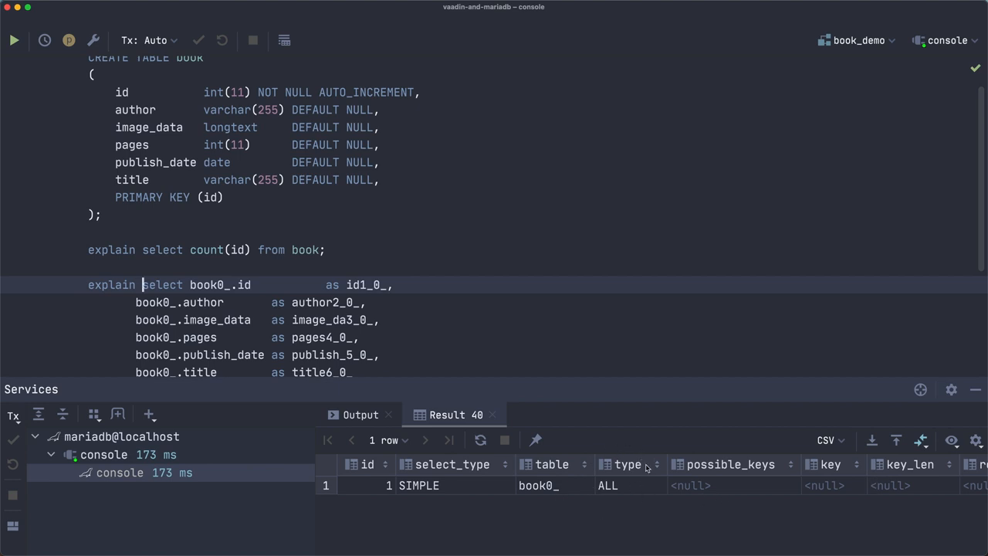
mouse_move(628, 471)
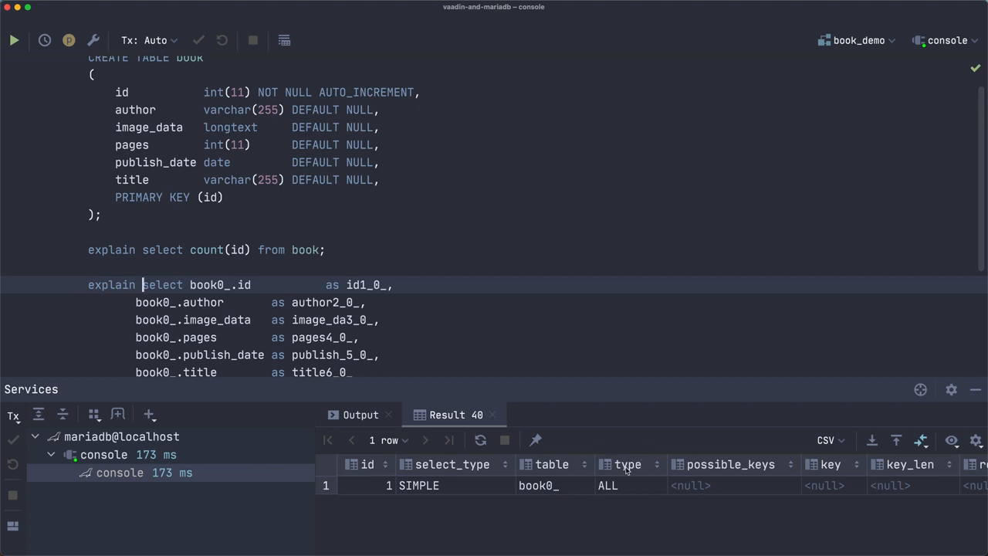
mouse_move(628, 485)
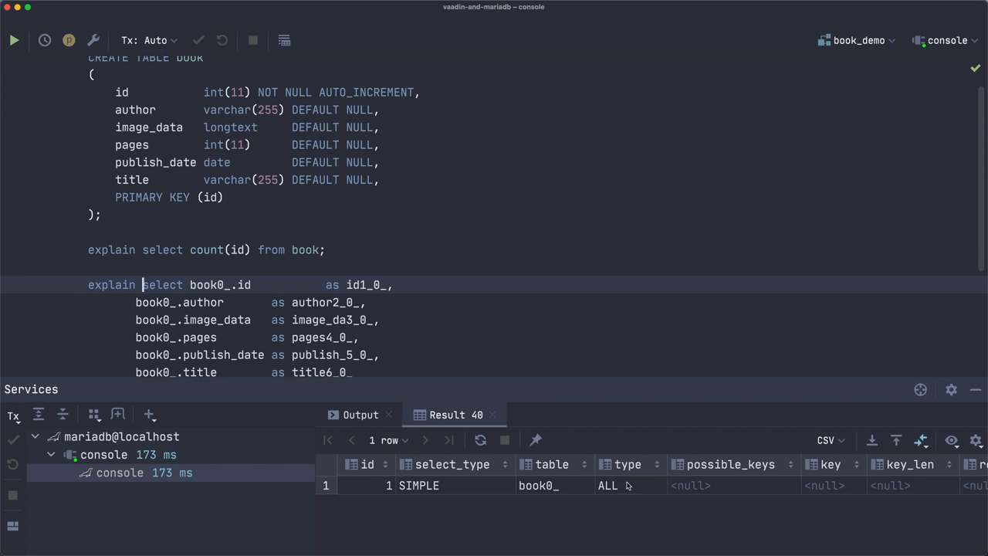
scroll(down, 3)
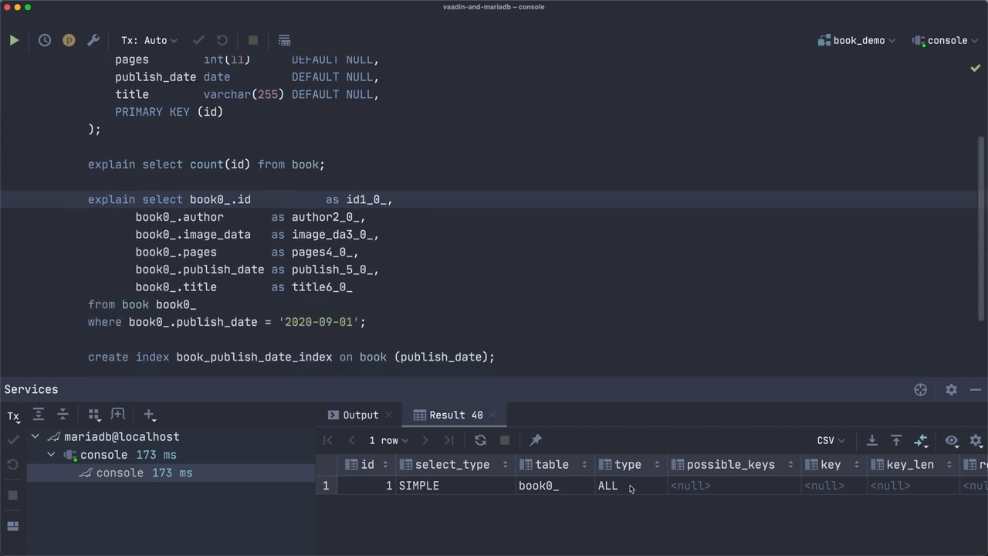
mouse_move(622, 477)
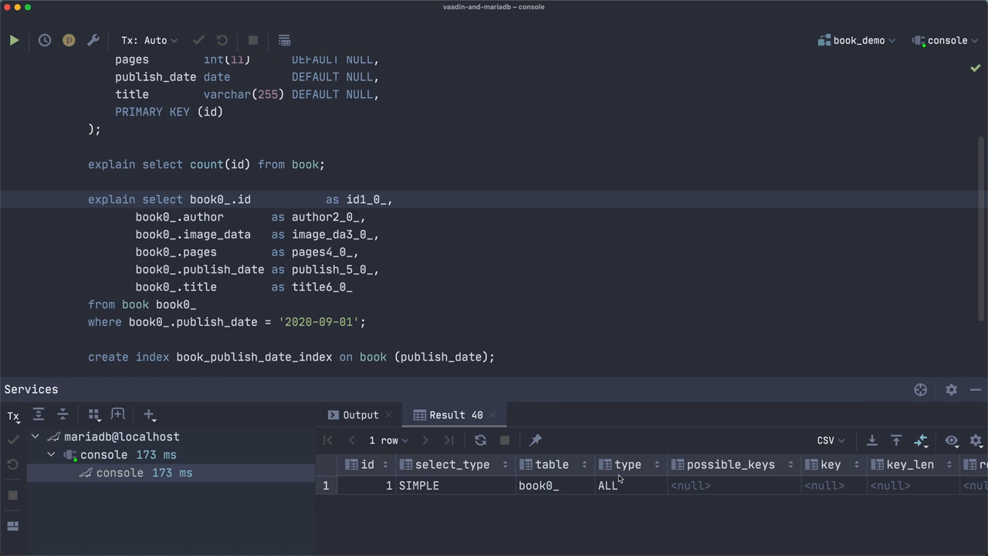
mouse_move(608, 491)
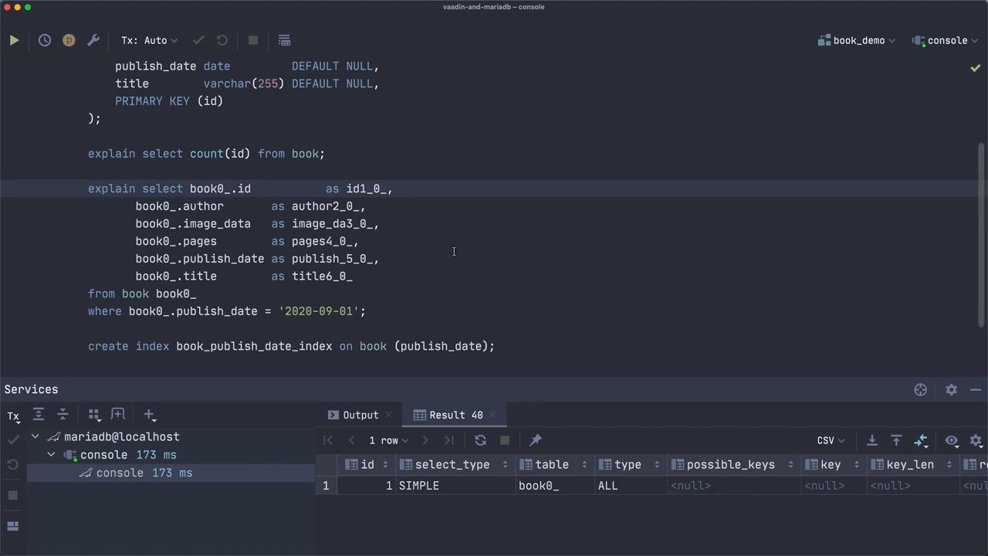
mouse_move(475, 299)
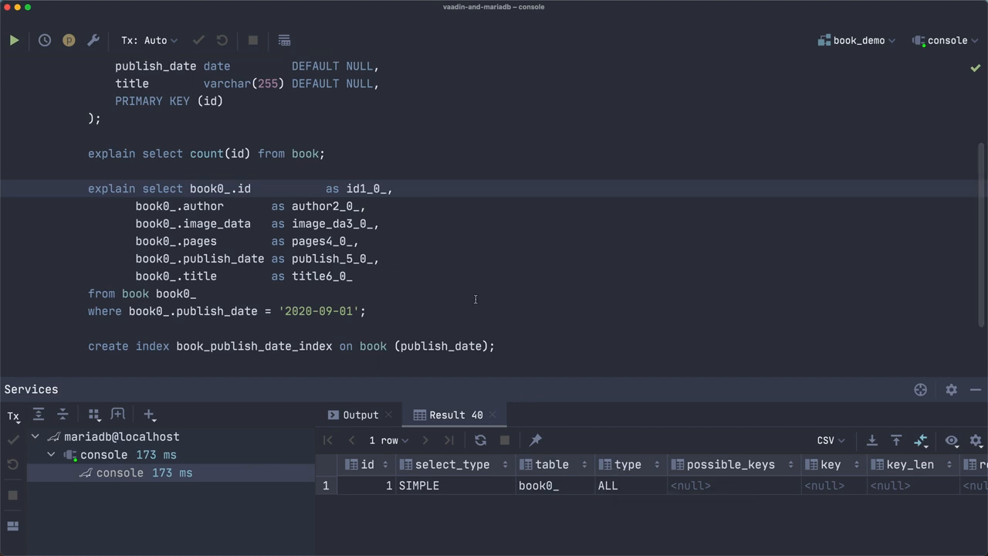
mouse_move(488, 277)
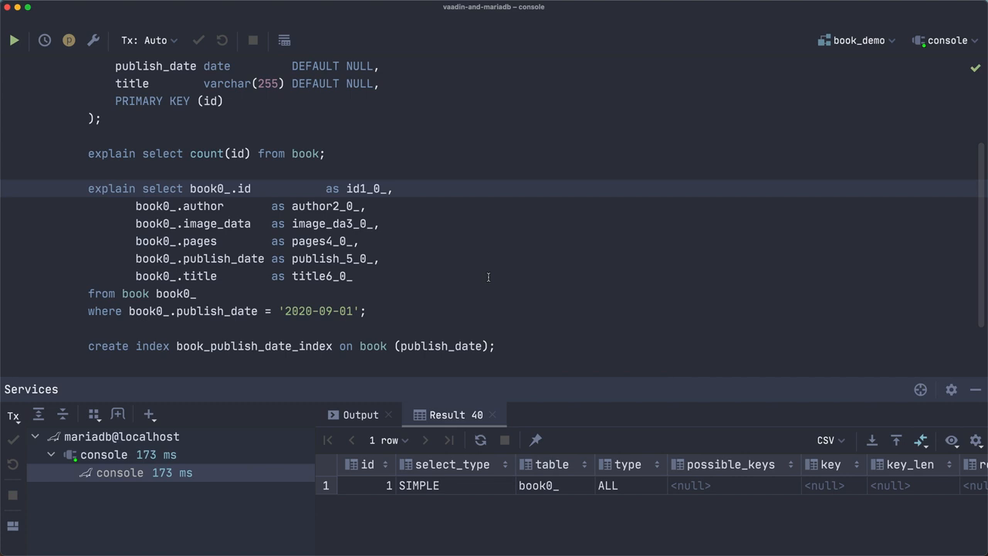
mouse_move(567, 461)
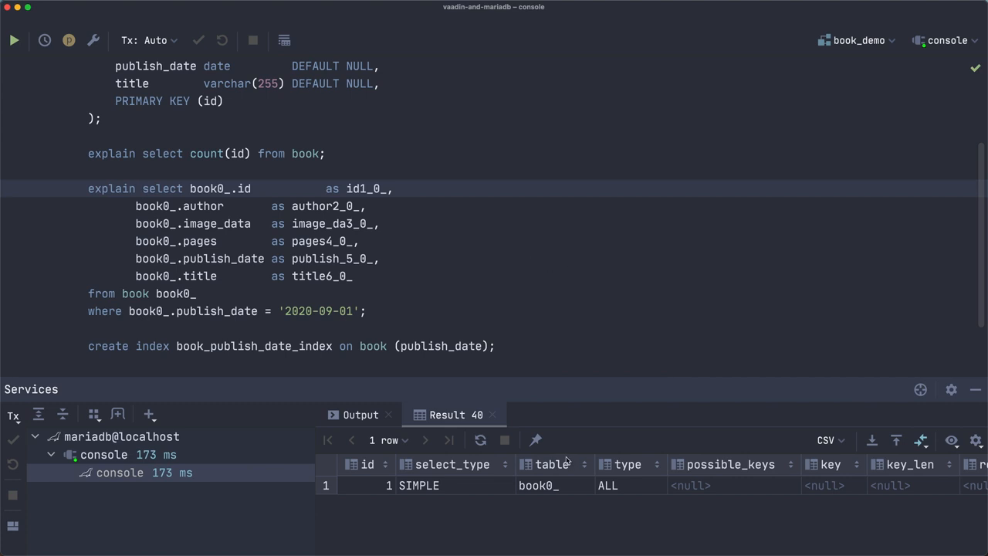
mouse_move(617, 480)
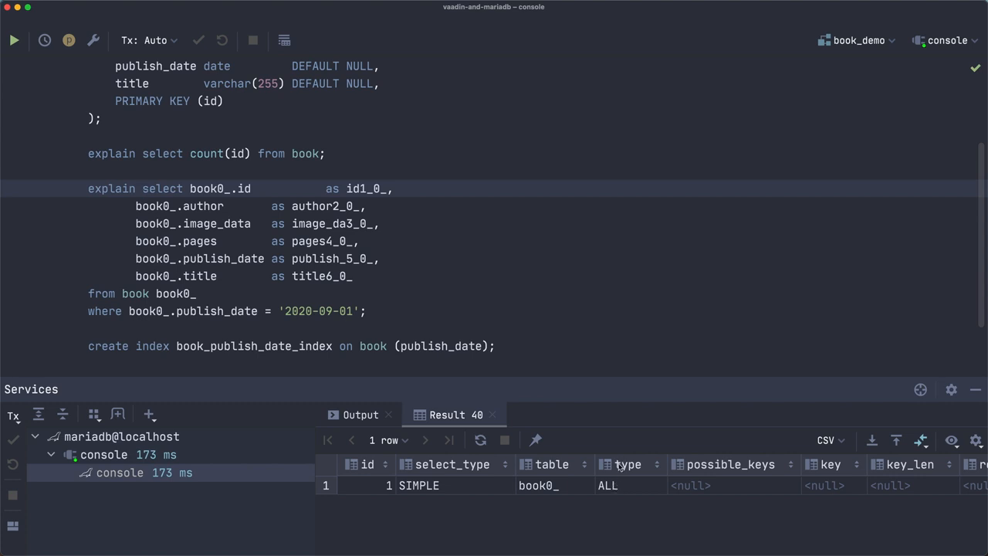
mouse_move(610, 469)
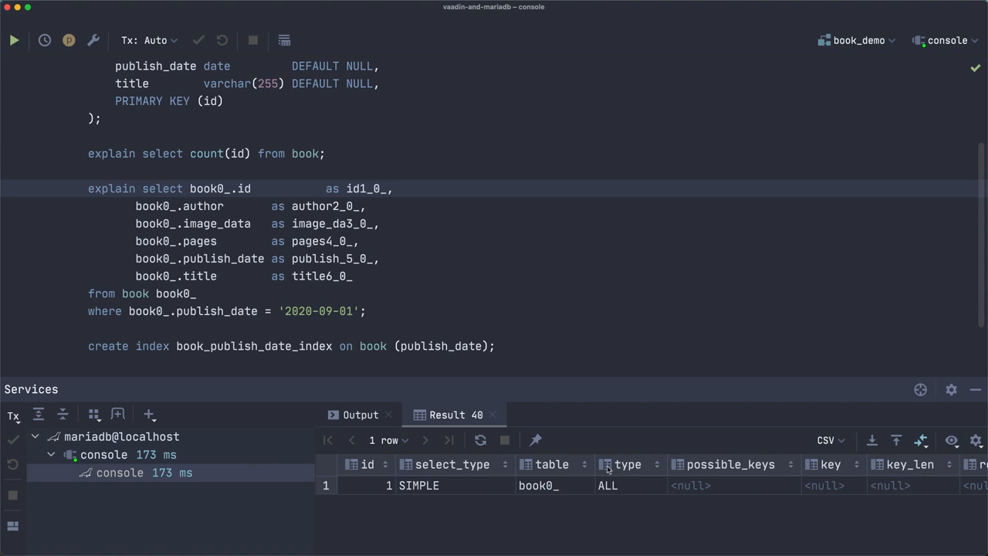
mouse_move(609, 496)
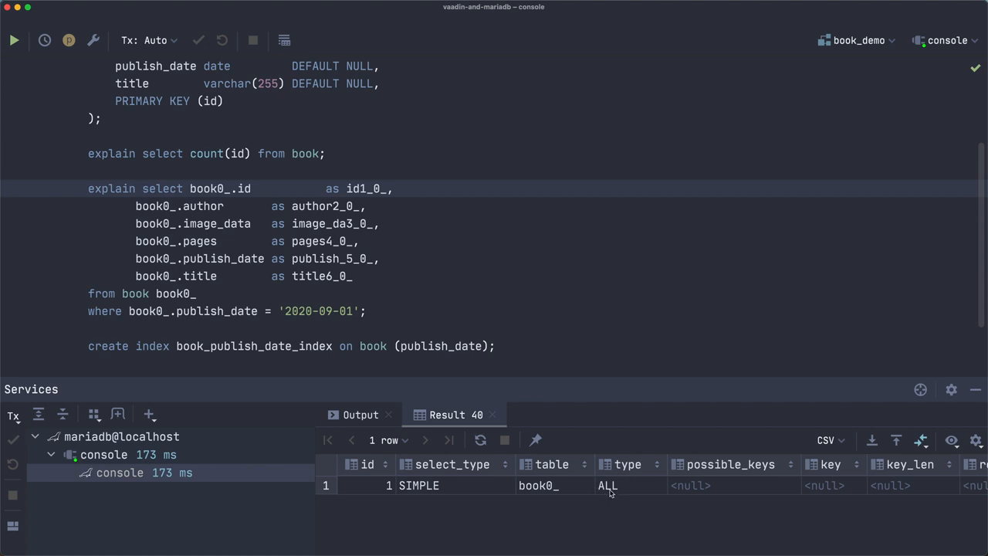
mouse_move(615, 500)
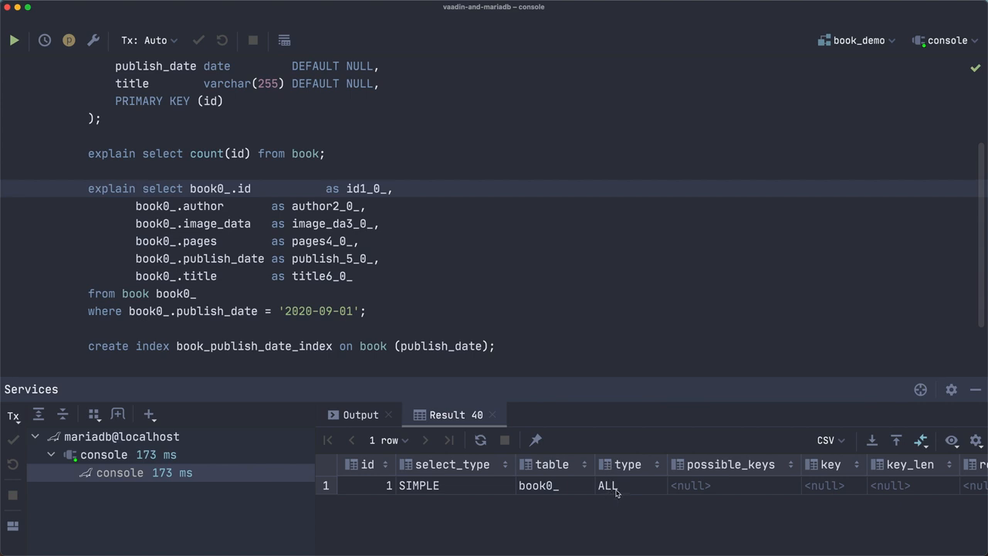
mouse_move(615, 487)
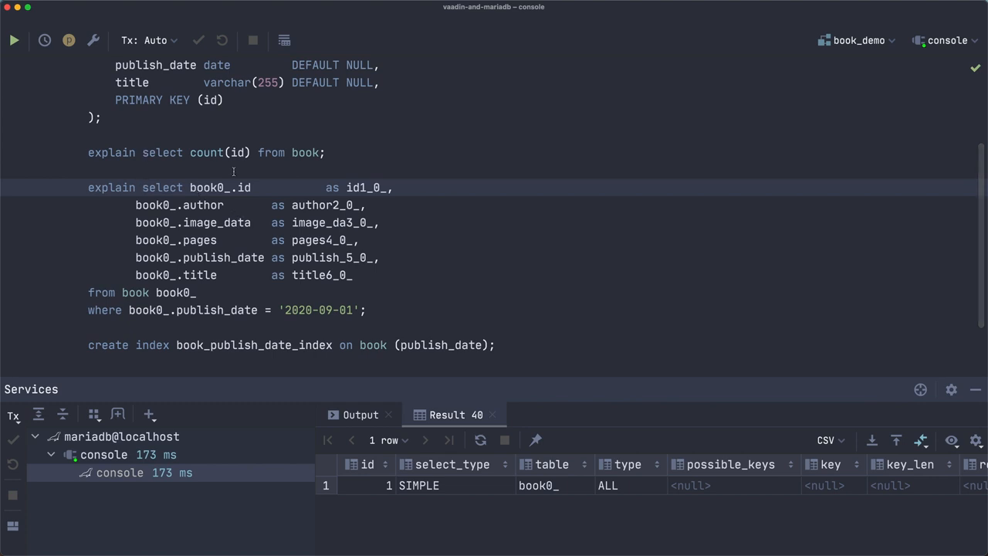
mouse_move(595, 481)
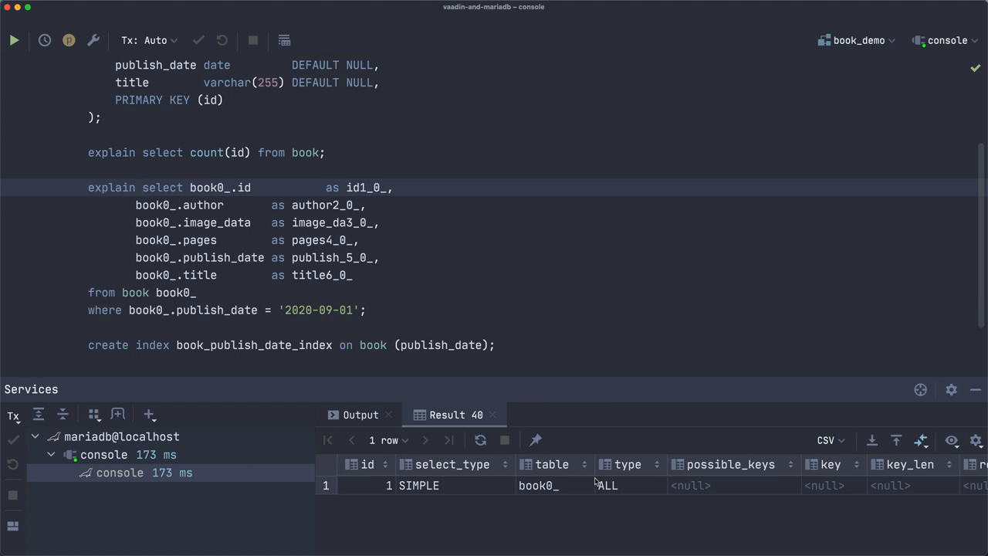
mouse_move(554, 477)
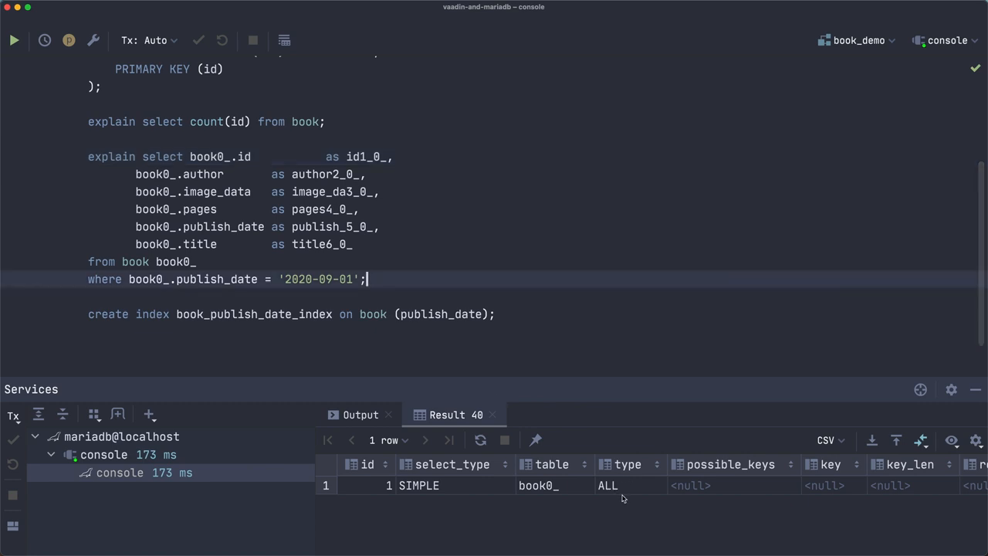
- Place the caret on the create index book_publish_date_index statement
click(200, 323)
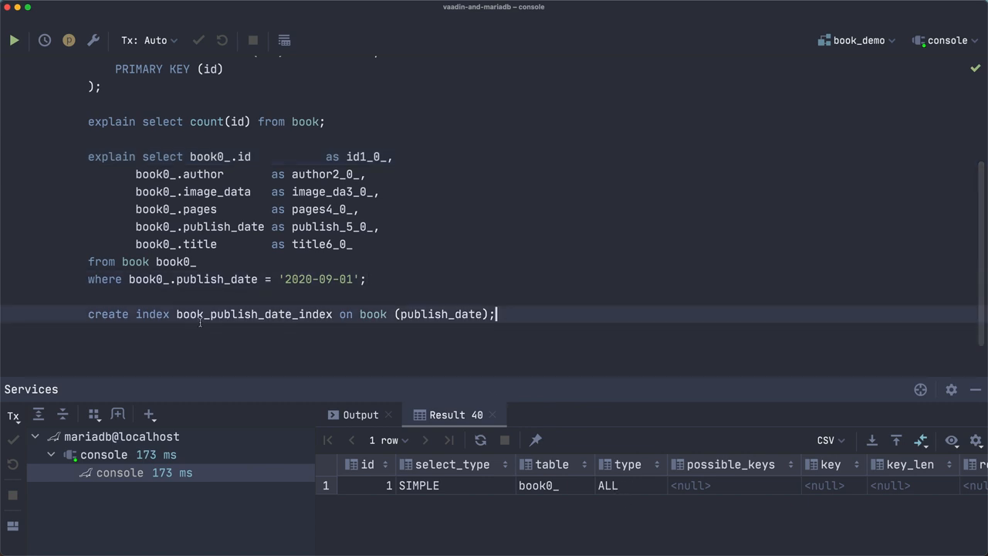
mouse_move(583, 315)
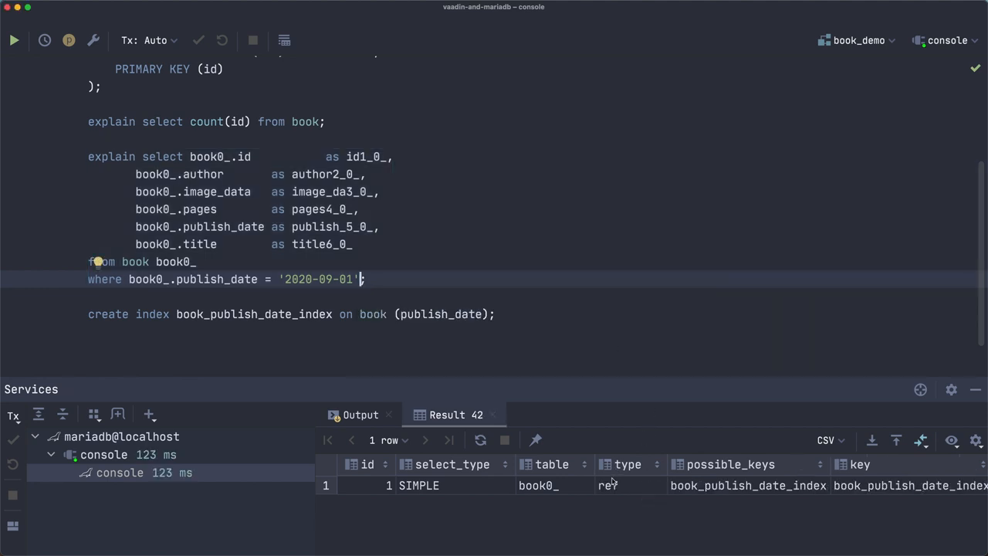
mouse_move(604, 488)
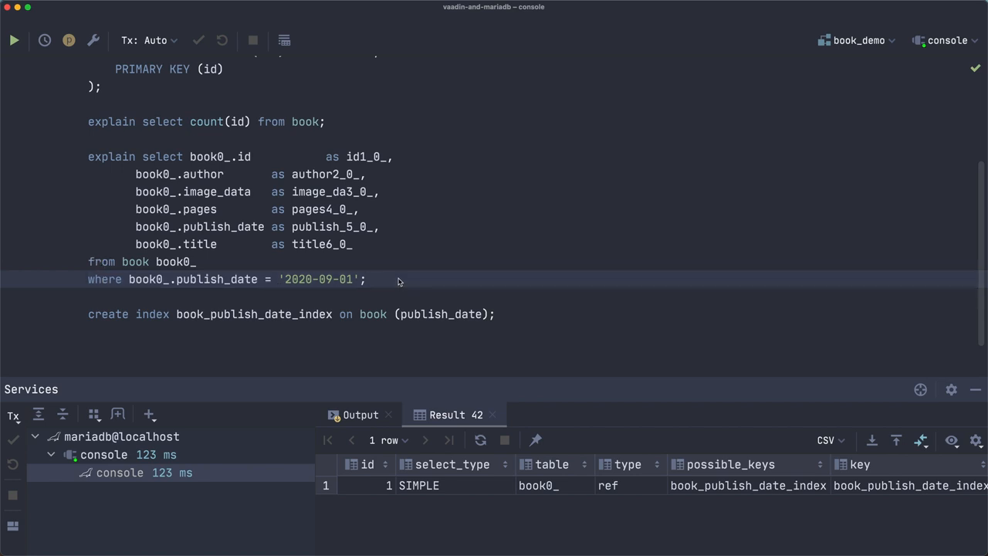
mouse_move(341, 206)
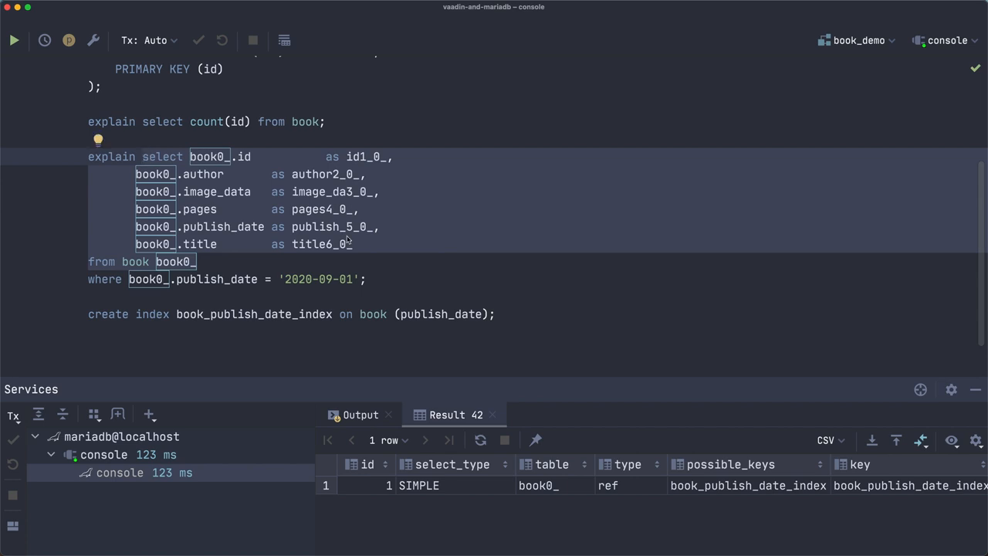
- In the Vaadin books app, set the publish date filter to 15/09/2021
click(13, 40)
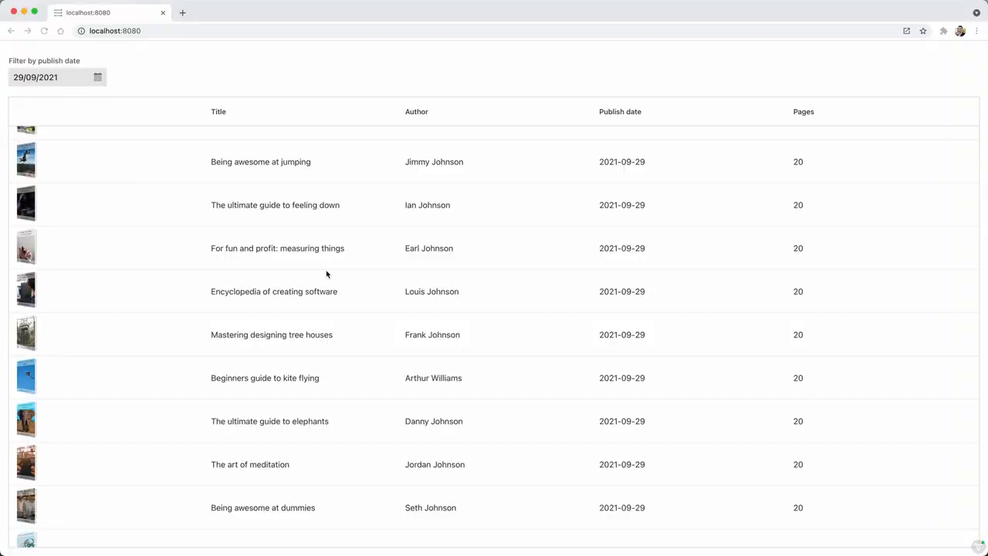
click(97, 77)
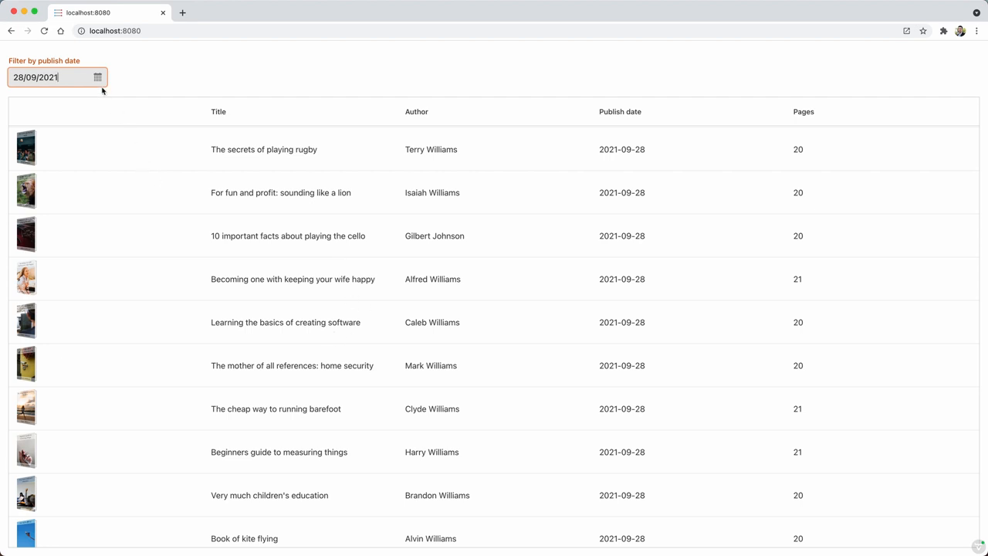
text(15/09/2021)
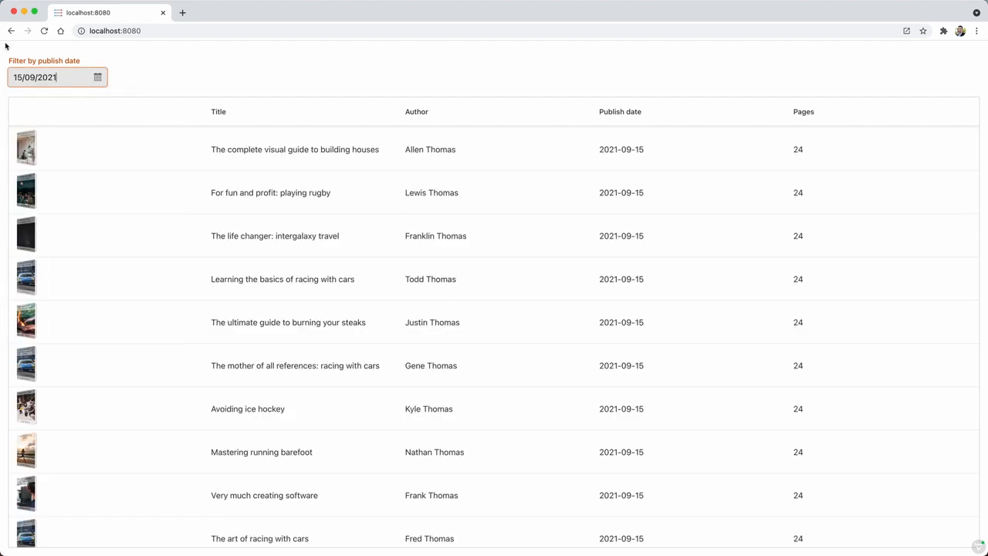
mouse_move(540, 47)
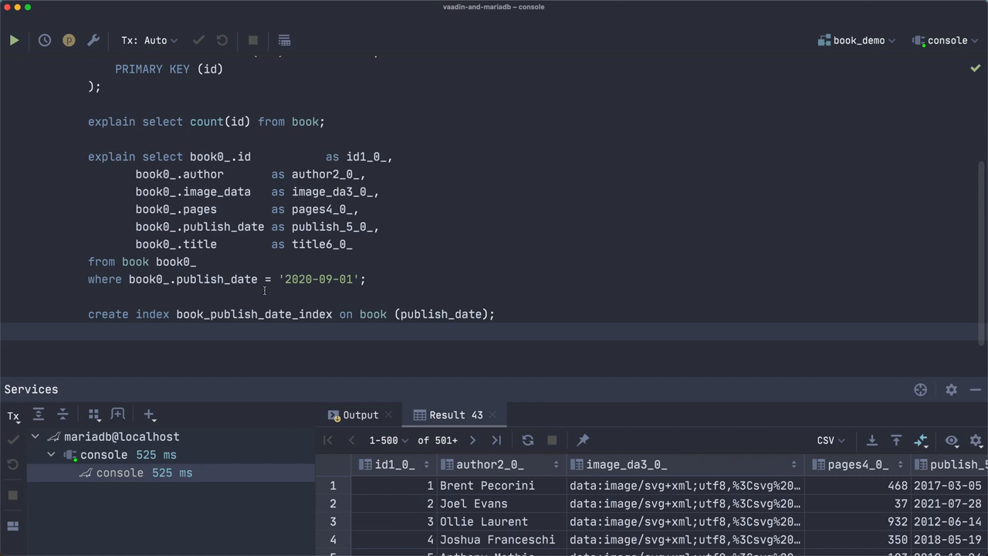
click(497, 313)
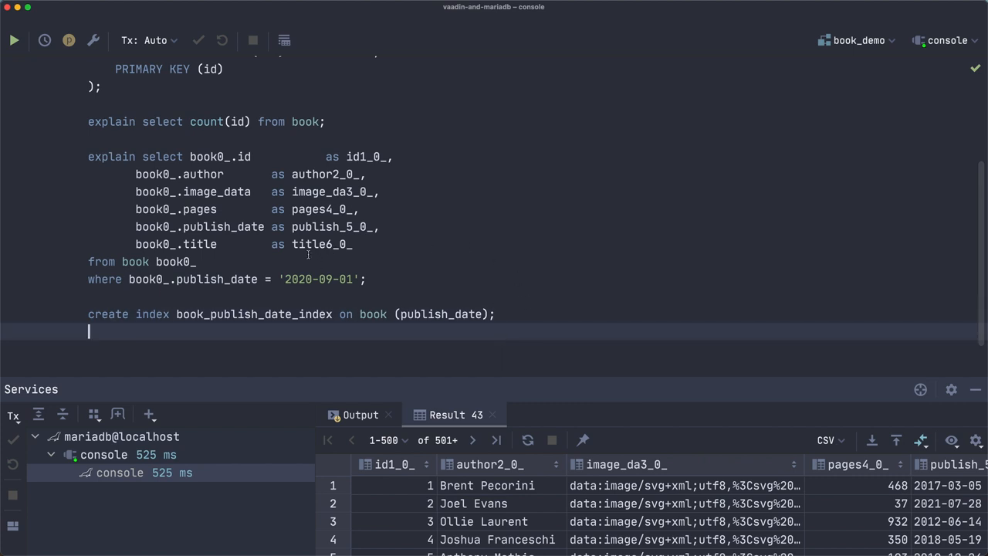
double_click(203, 173)
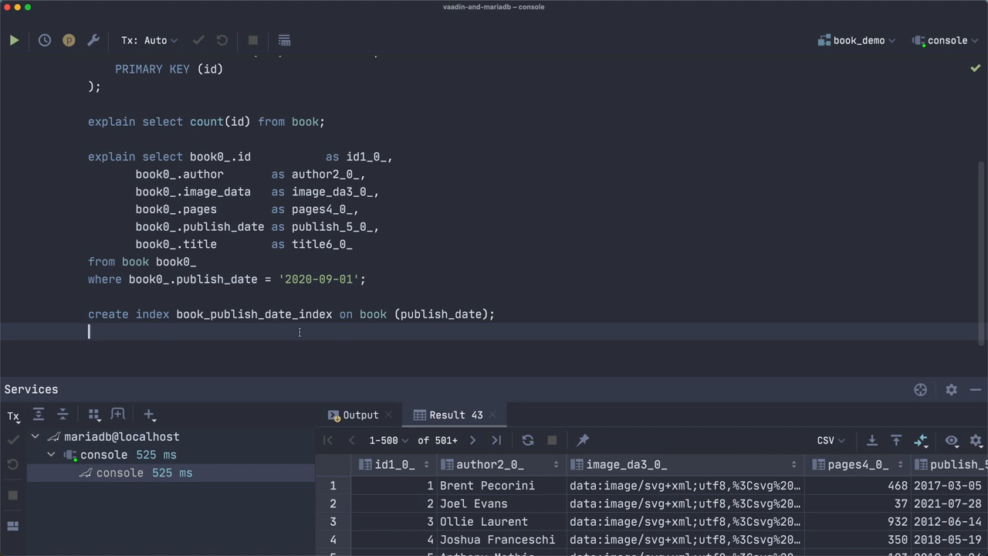
mouse_move(294, 223)
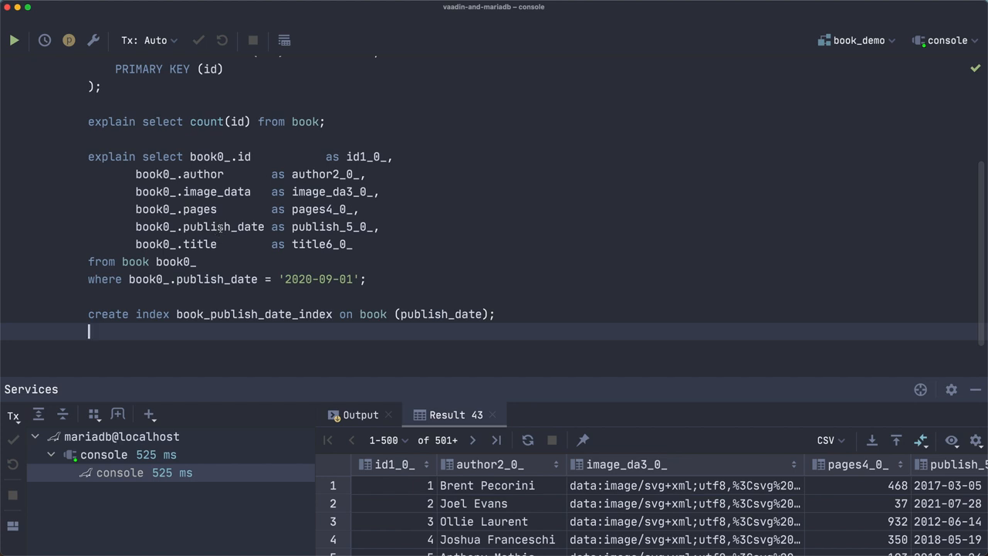
click(280, 278)
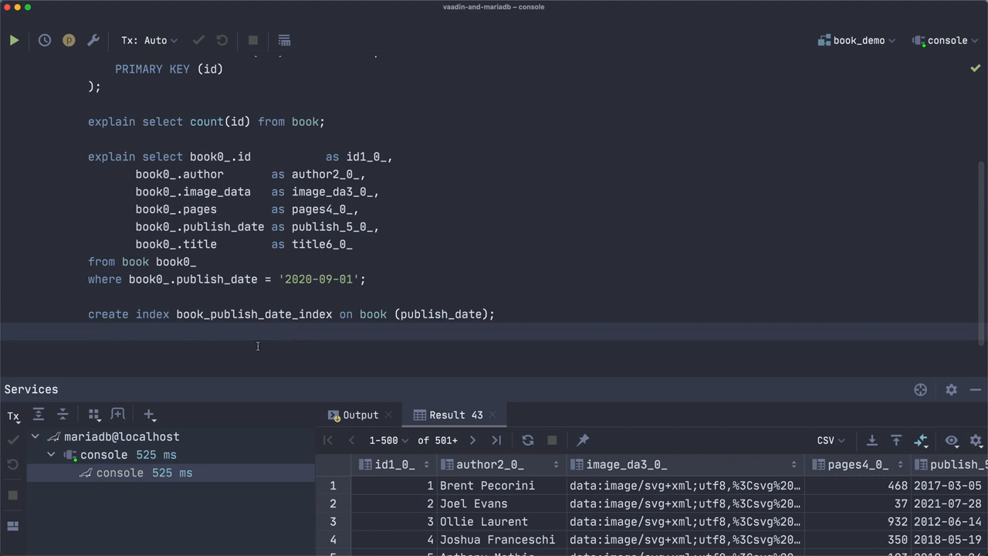
scroll(down, 3)
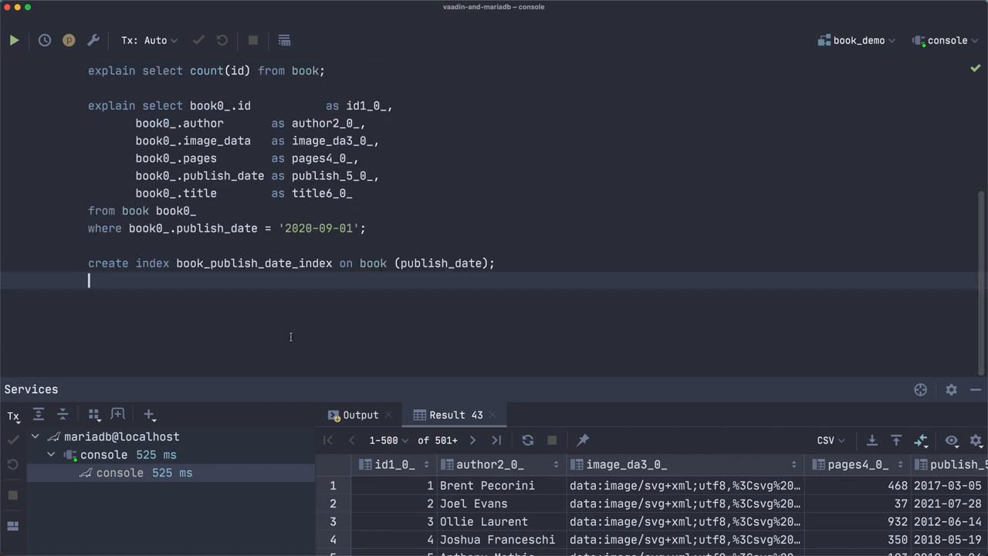